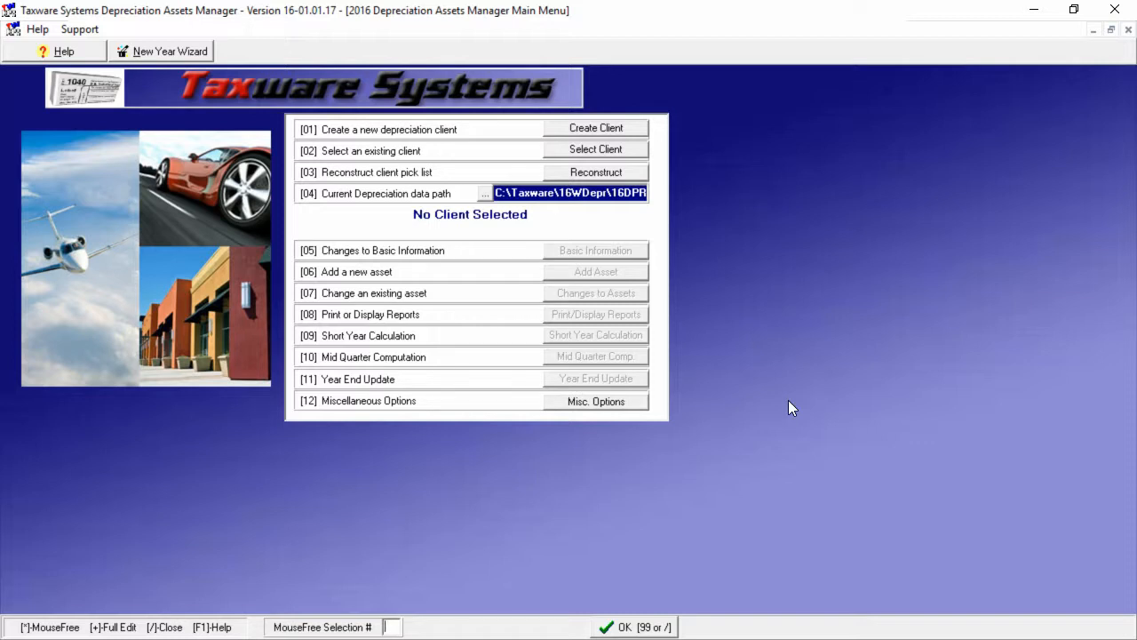
mouse_move(636, 149)
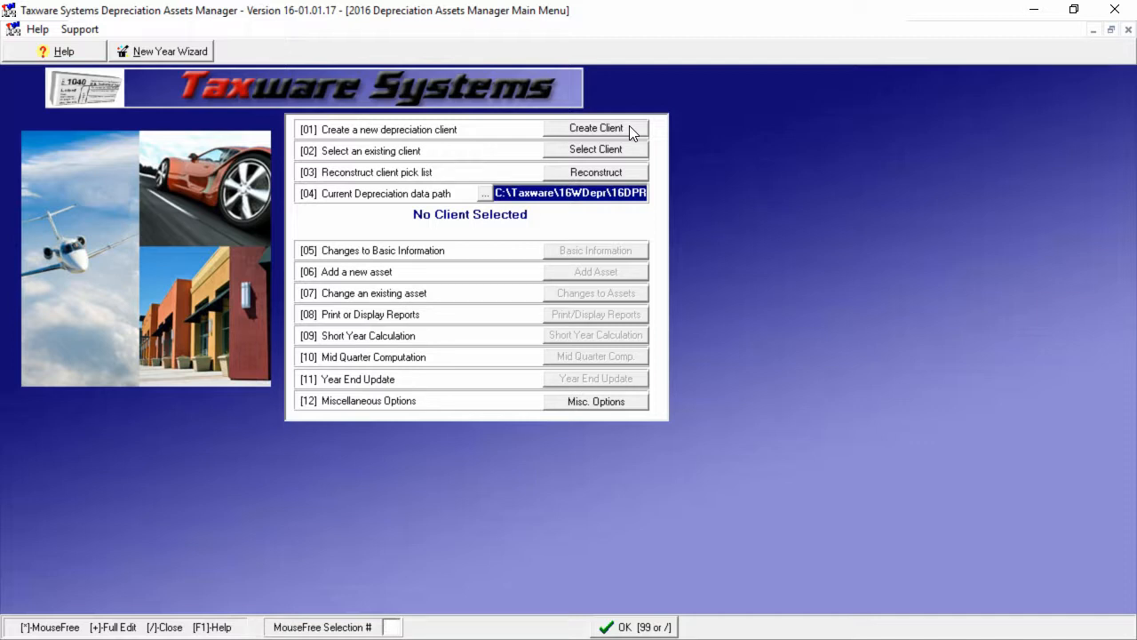
Open the New Client dialog to create a client identified as TEST
click(595, 127)
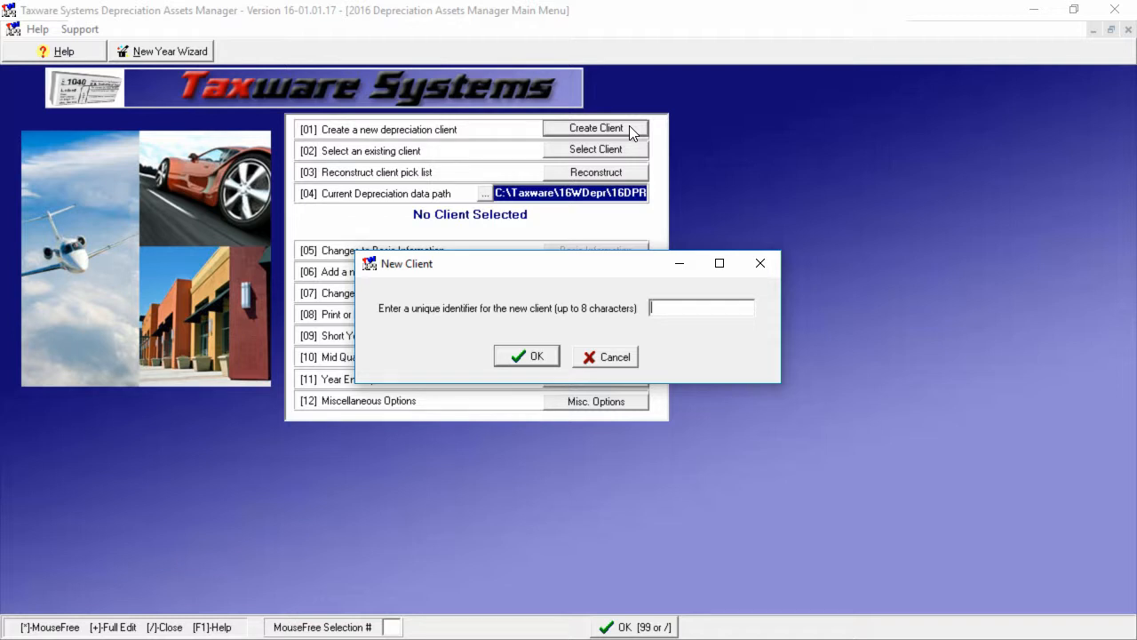
Enter client TEST: name McTest, ID 400-00-1234, schedule Test Burgers, linked to individual tax
text(TEST)
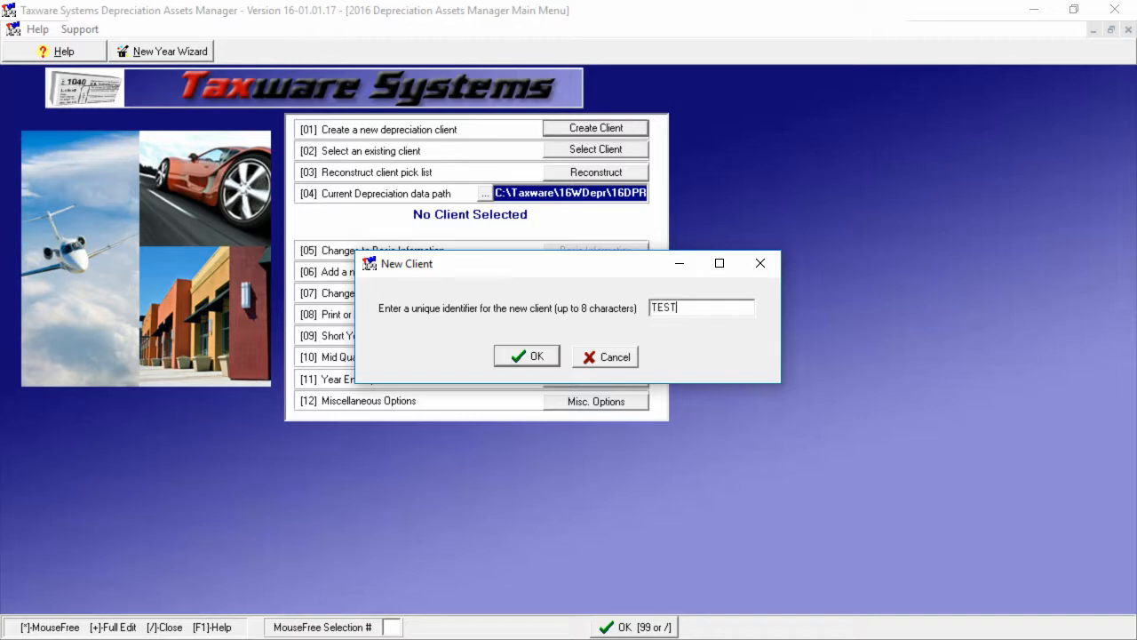
click(526, 356)
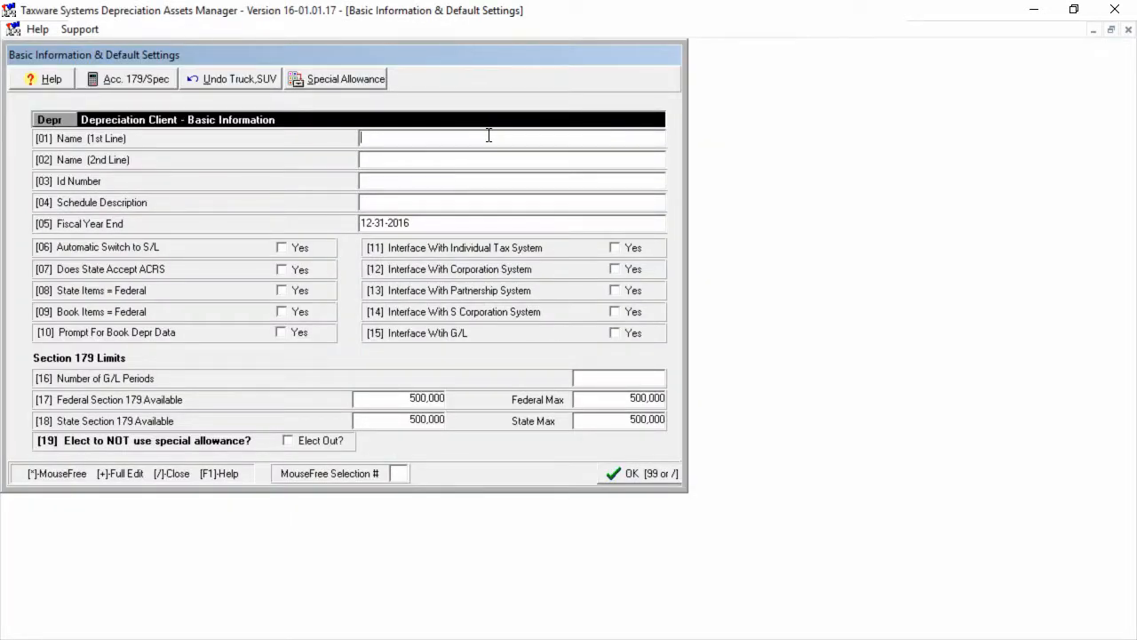
text(McTest)
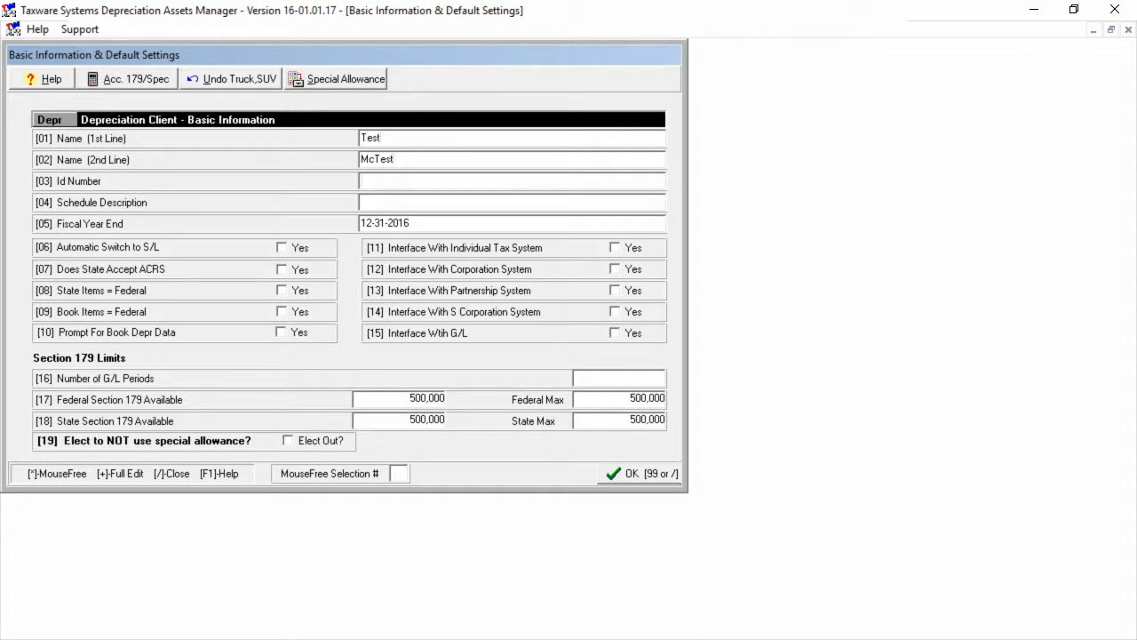
text(400-00-1234)
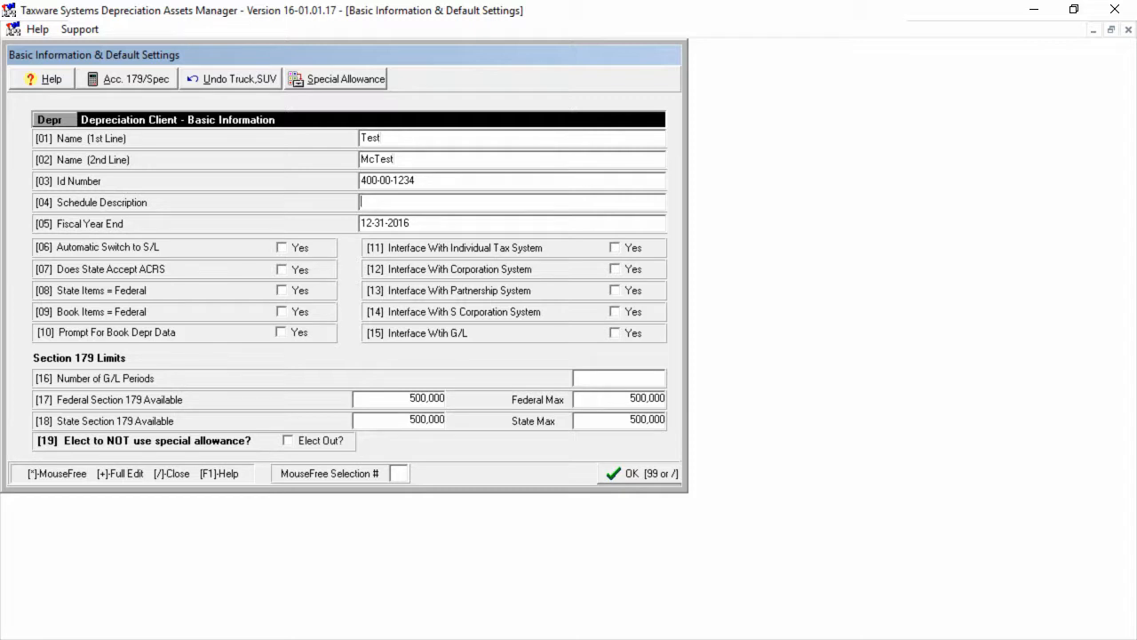
text(Test Burgers)
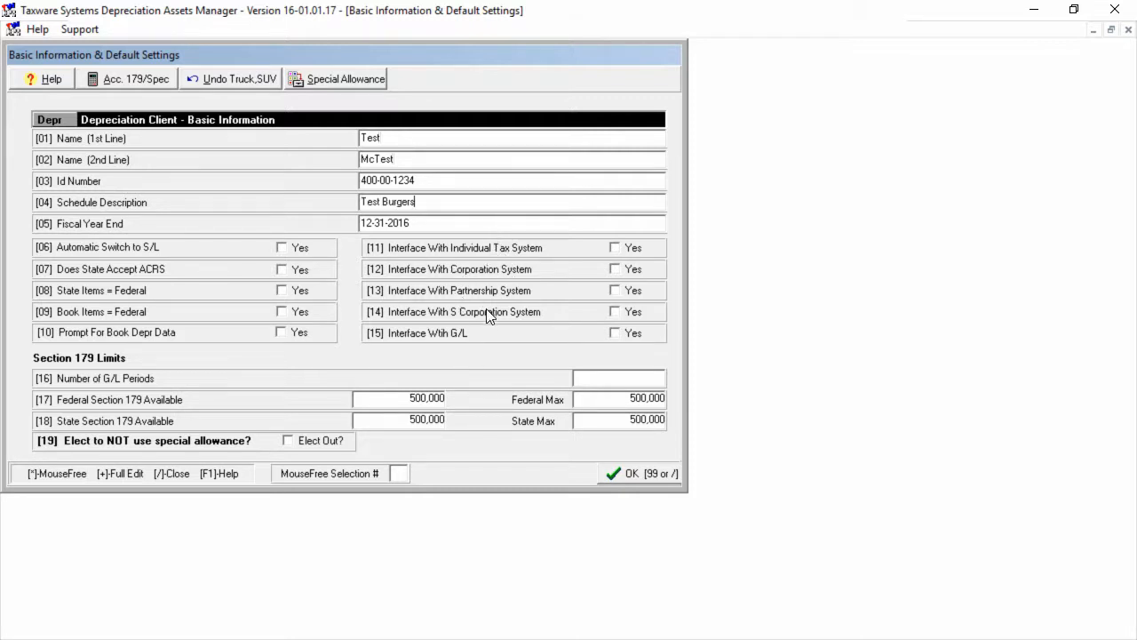
click(614, 248)
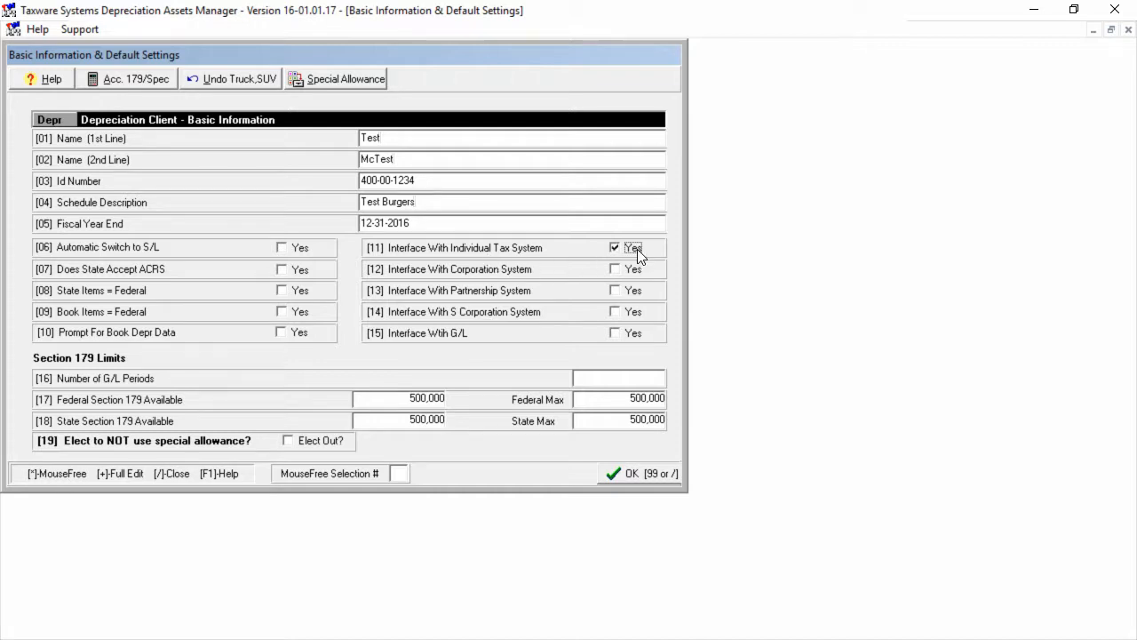
mouse_move(333, 271)
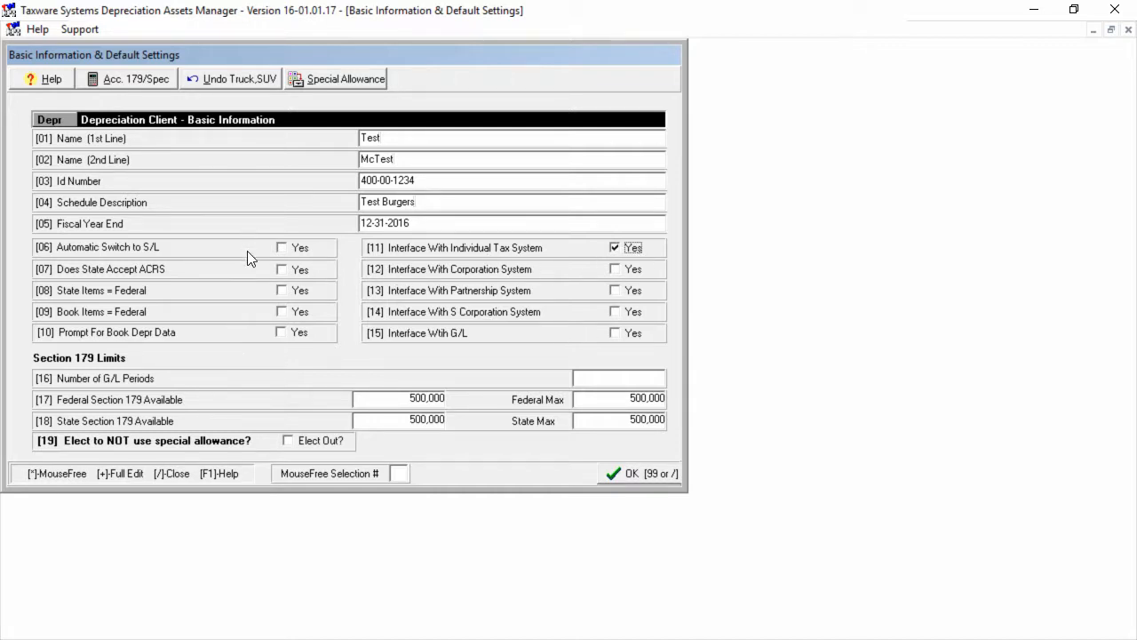
mouse_move(312, 290)
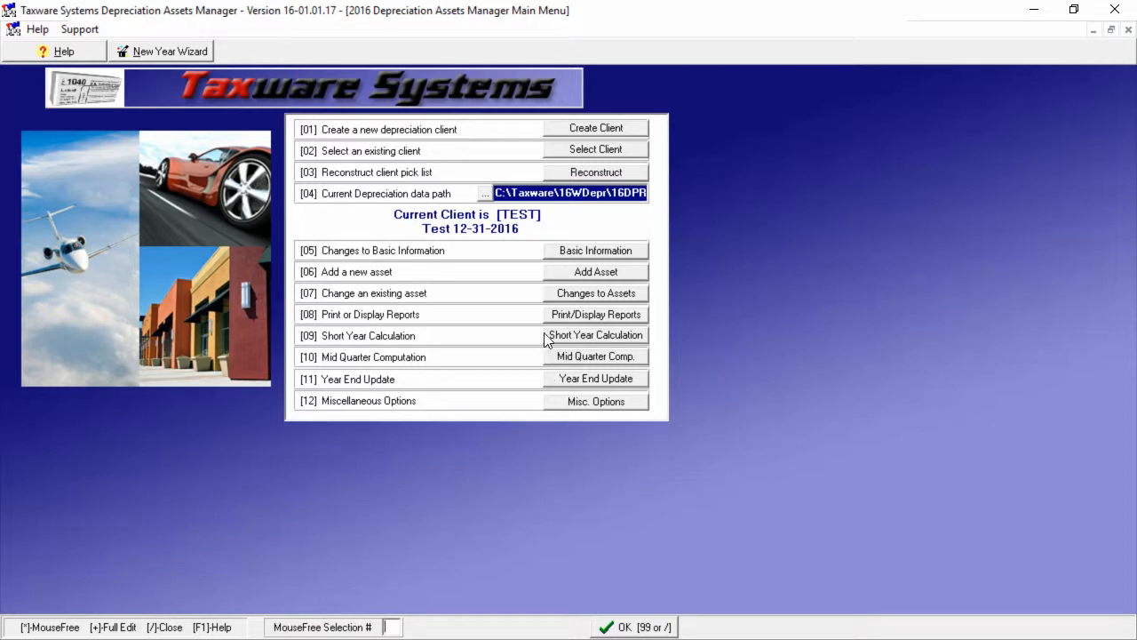
mouse_move(529, 219)
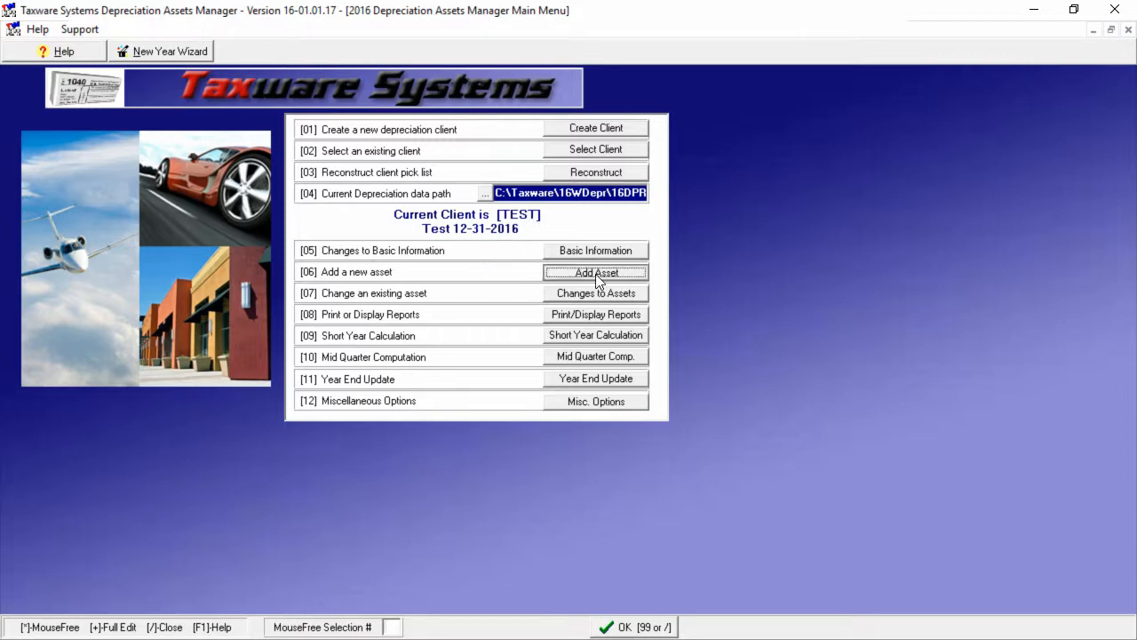
Start a new depreciation asset for client TEST from the main menu
click(595, 271)
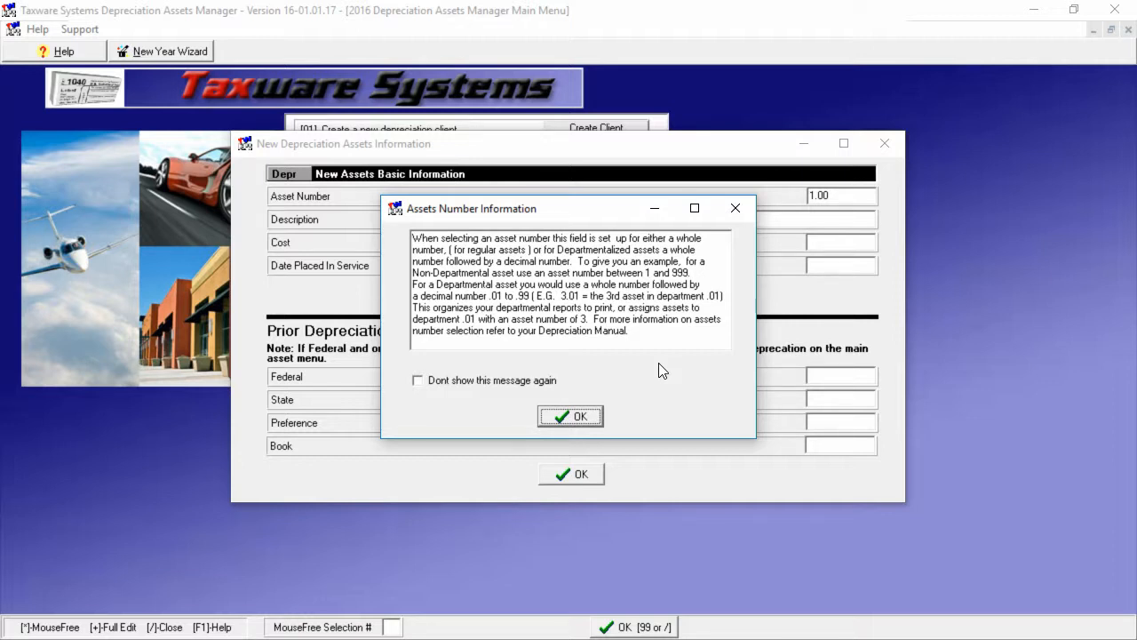
Record asset 1.00 as Deep Fryer, cost 2,000, placed in service 01-01-2016
click(569, 416)
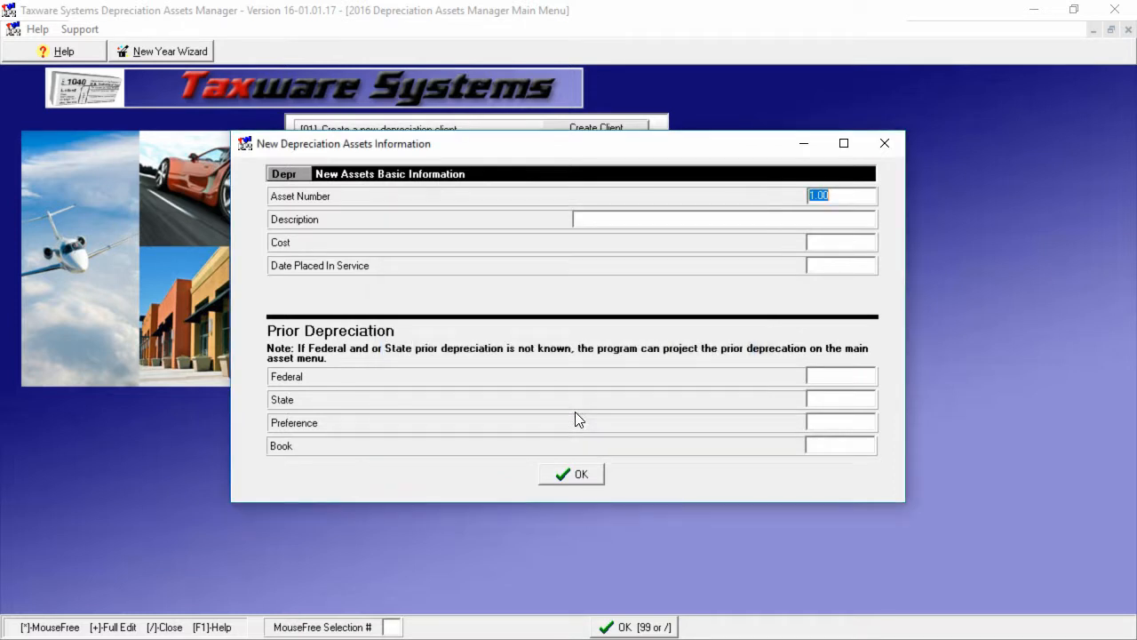
click(644, 220)
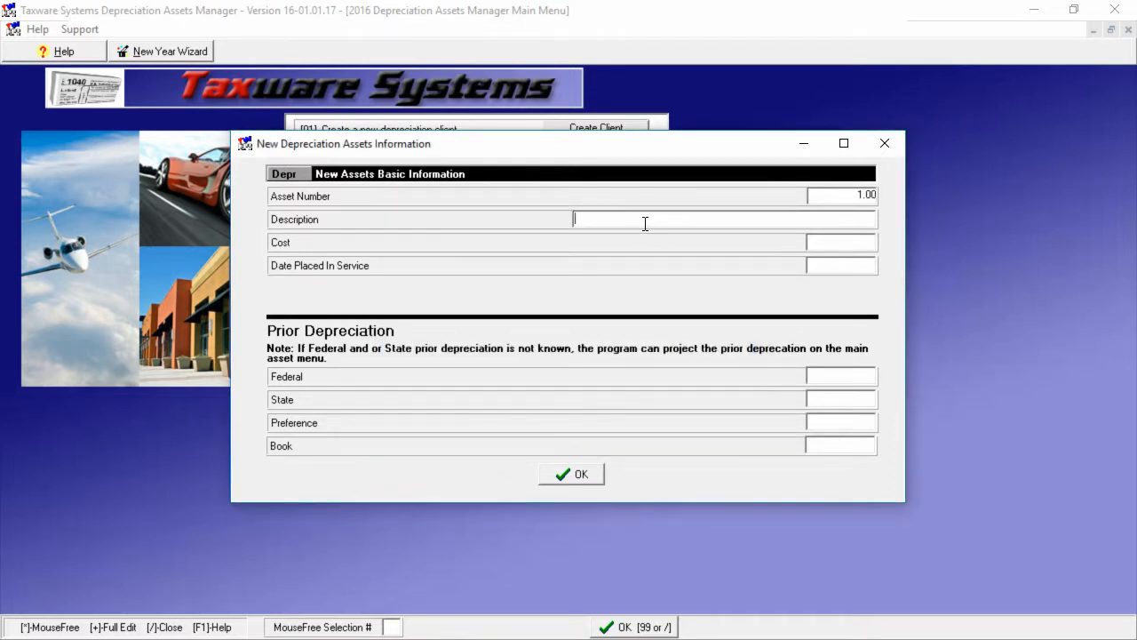
text(Deep Fryer)
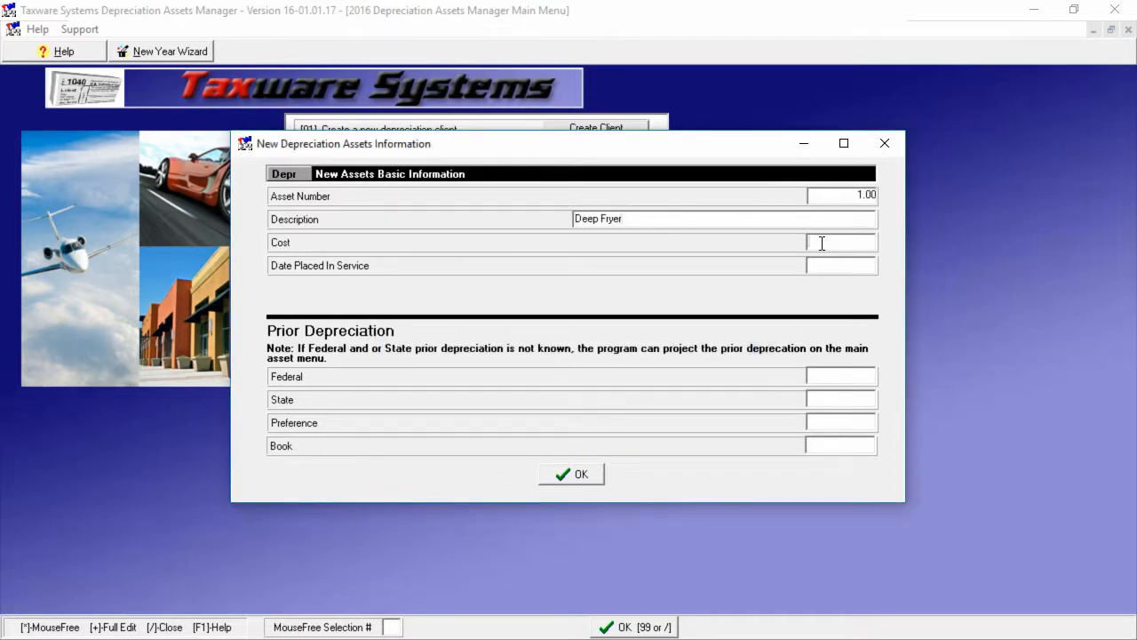
text(0101)
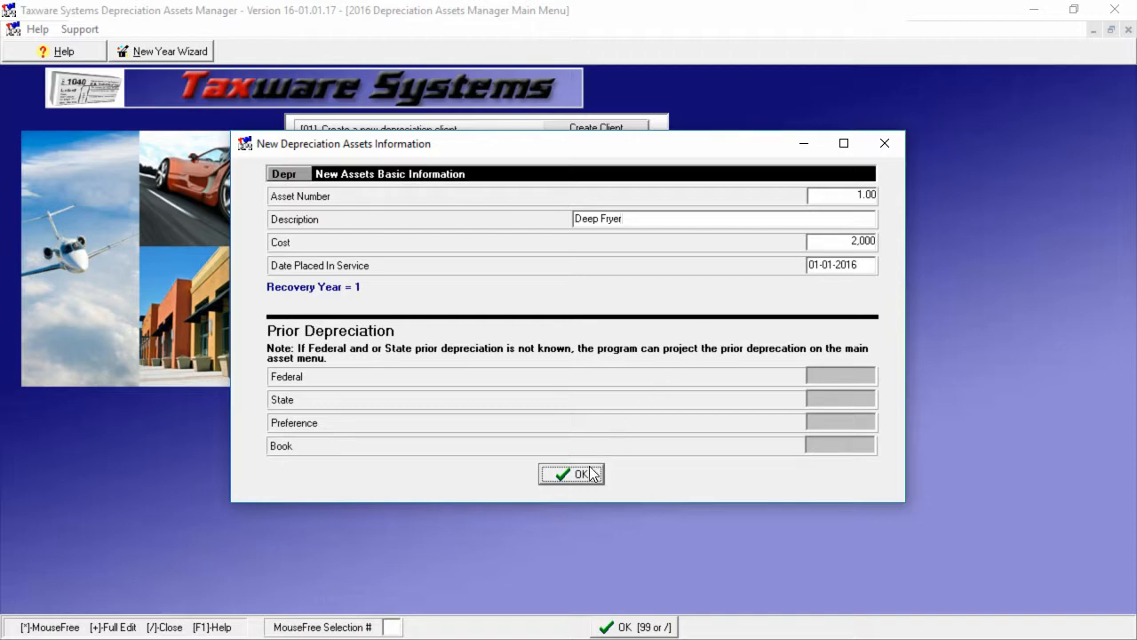
click(571, 474)
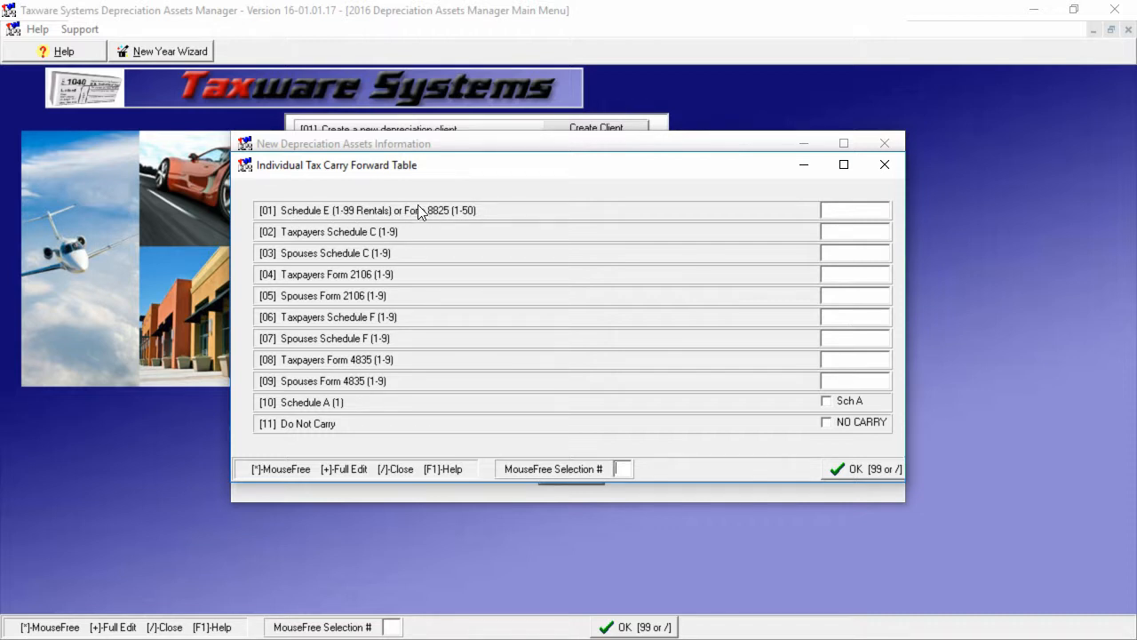
mouse_move(840, 247)
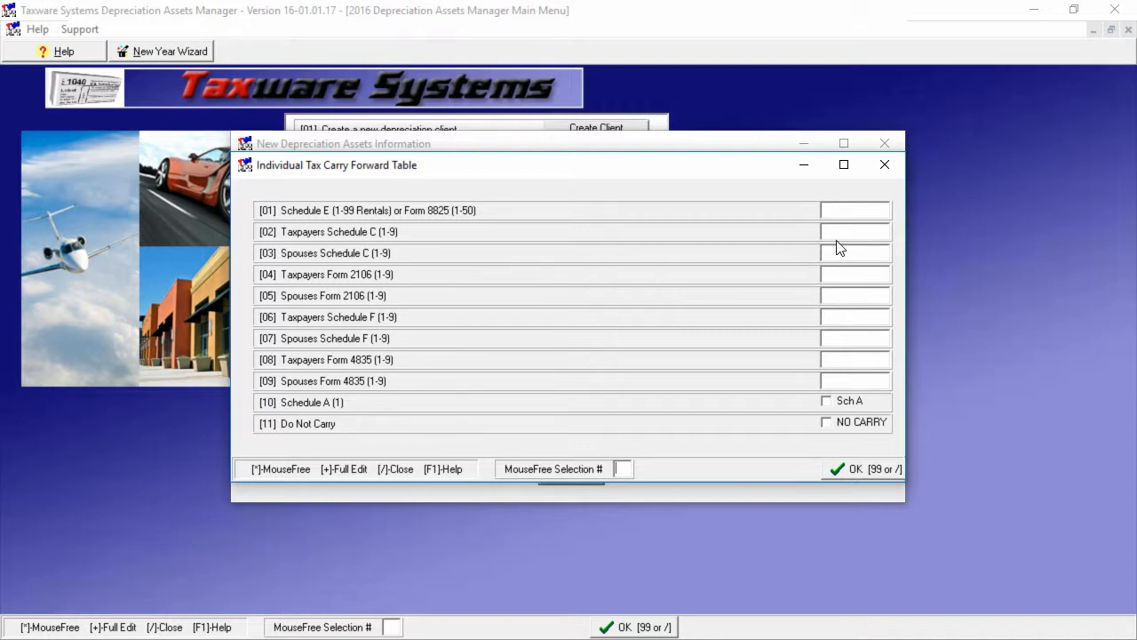
mouse_move(806, 250)
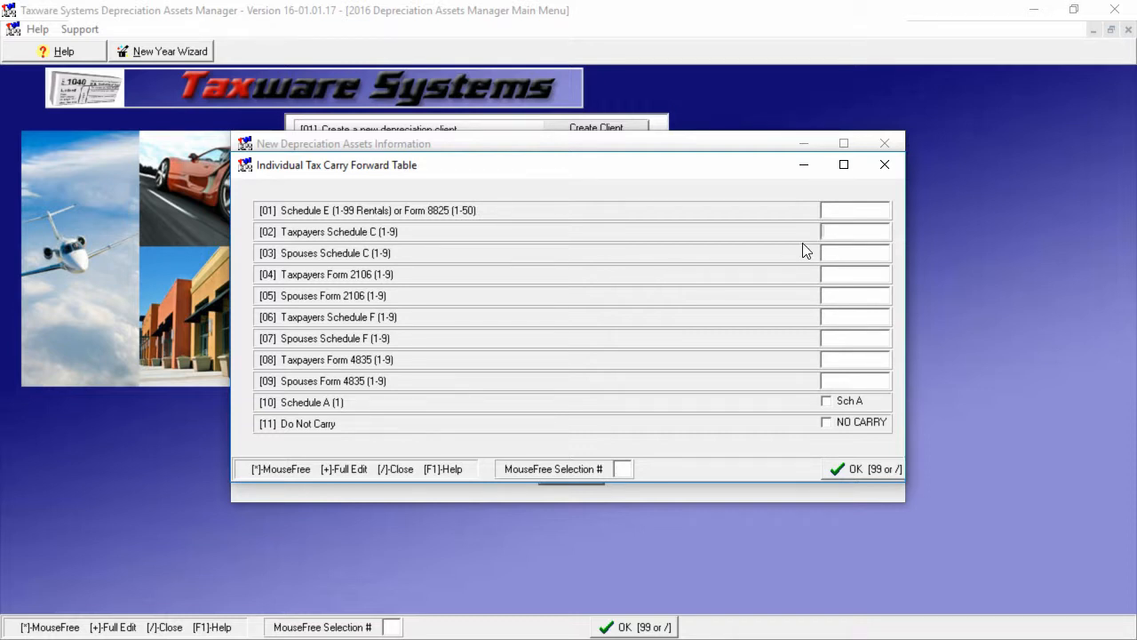
Assign the Deep Fryer to schedule 1 in the Individual Tax Carry Forward Table
text(1)
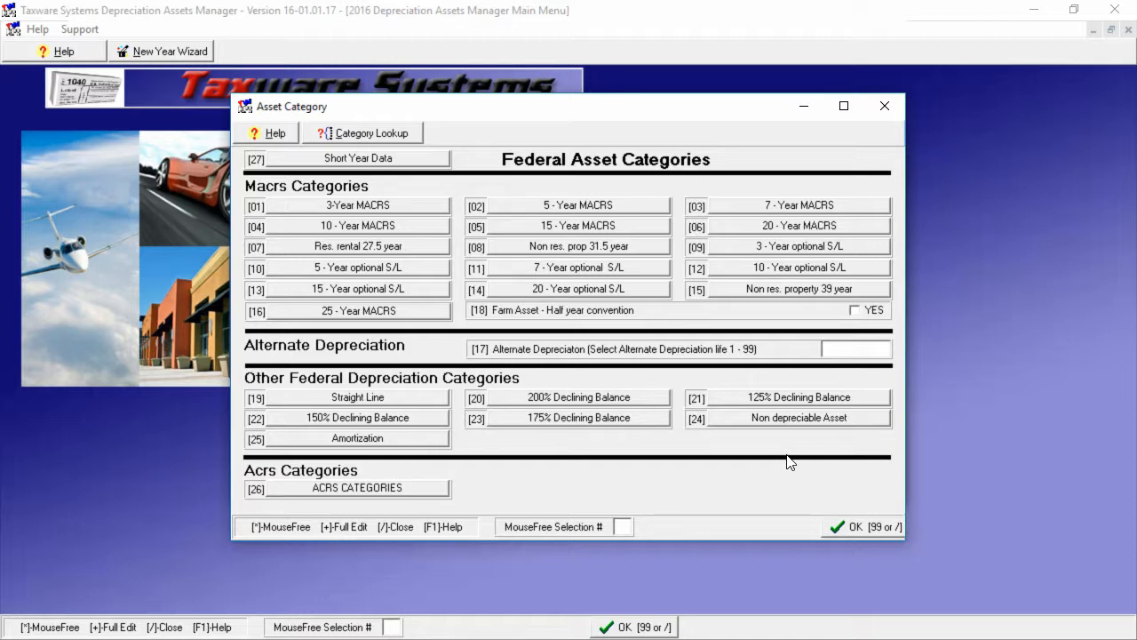
mouse_move(593, 218)
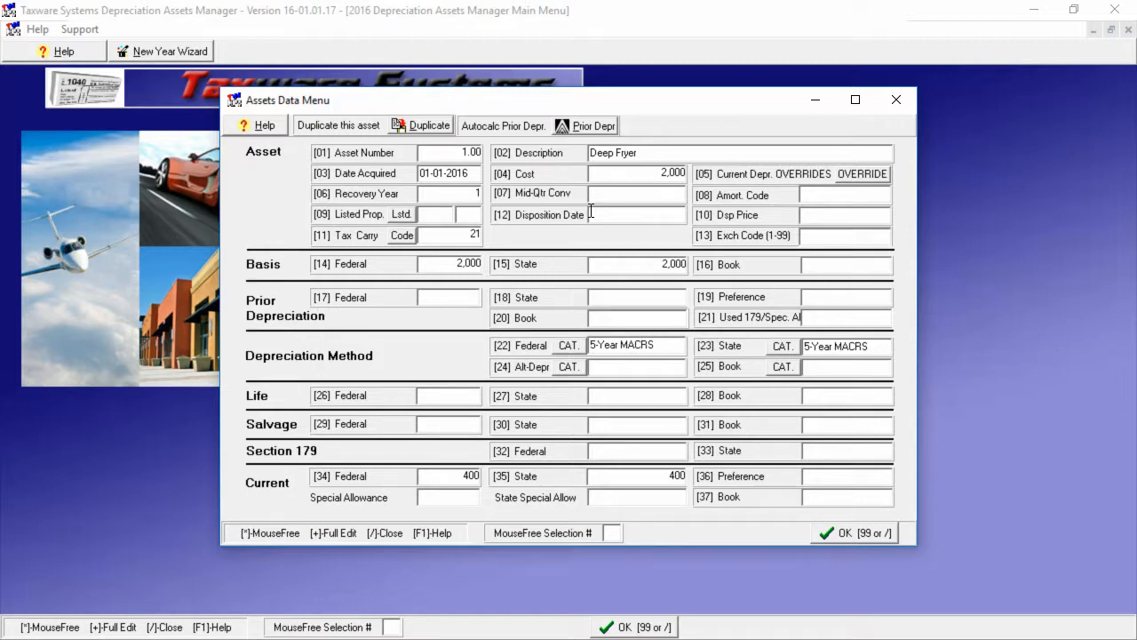
mouse_move(629, 170)
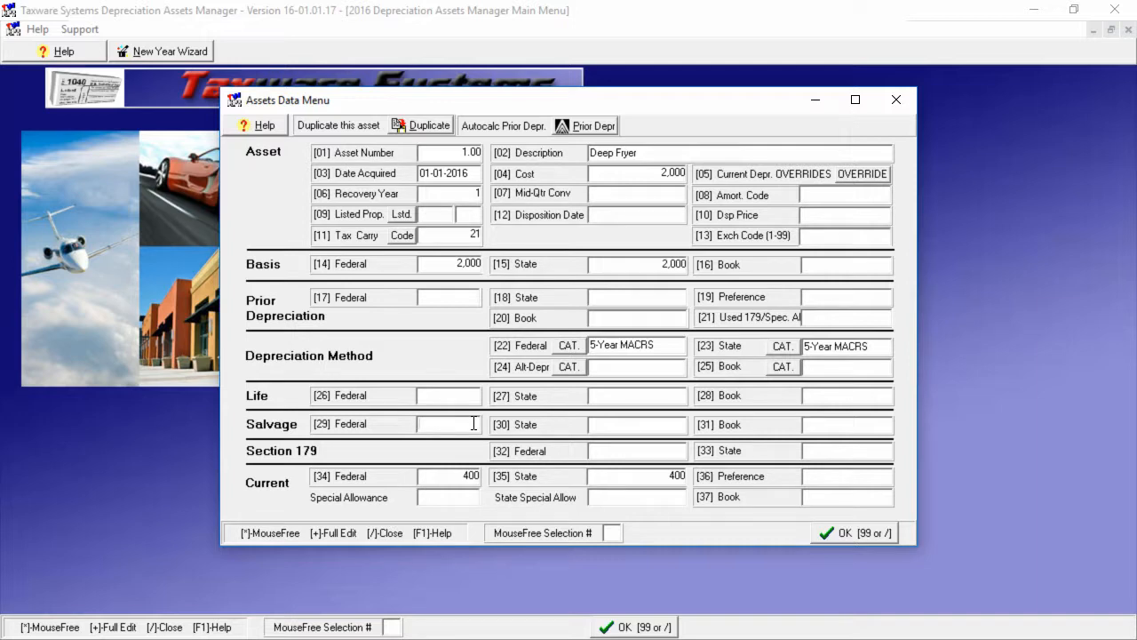
Set the Deep Fryer's Section 179 deduction to 2,000 federal and state, and save
click(417, 424)
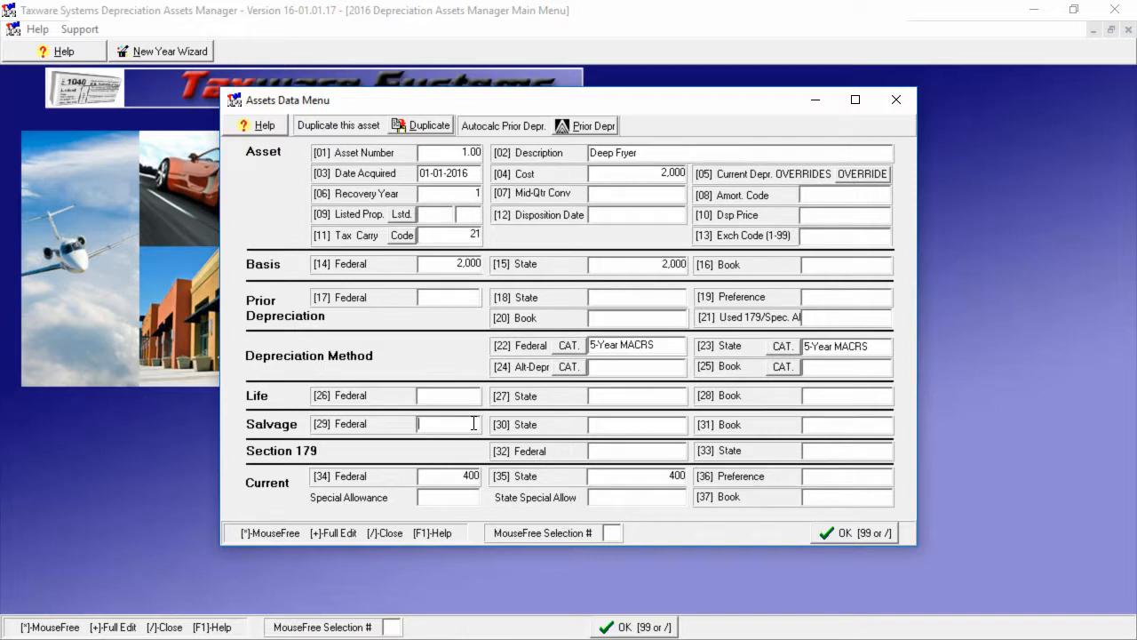
mouse_move(382, 457)
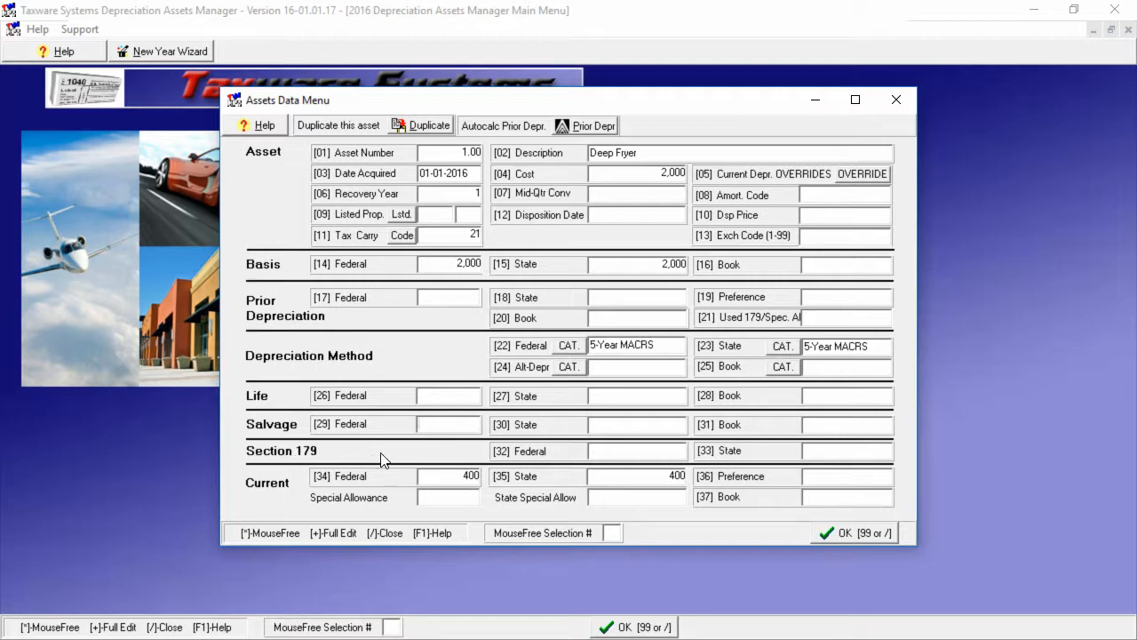
click(637, 450)
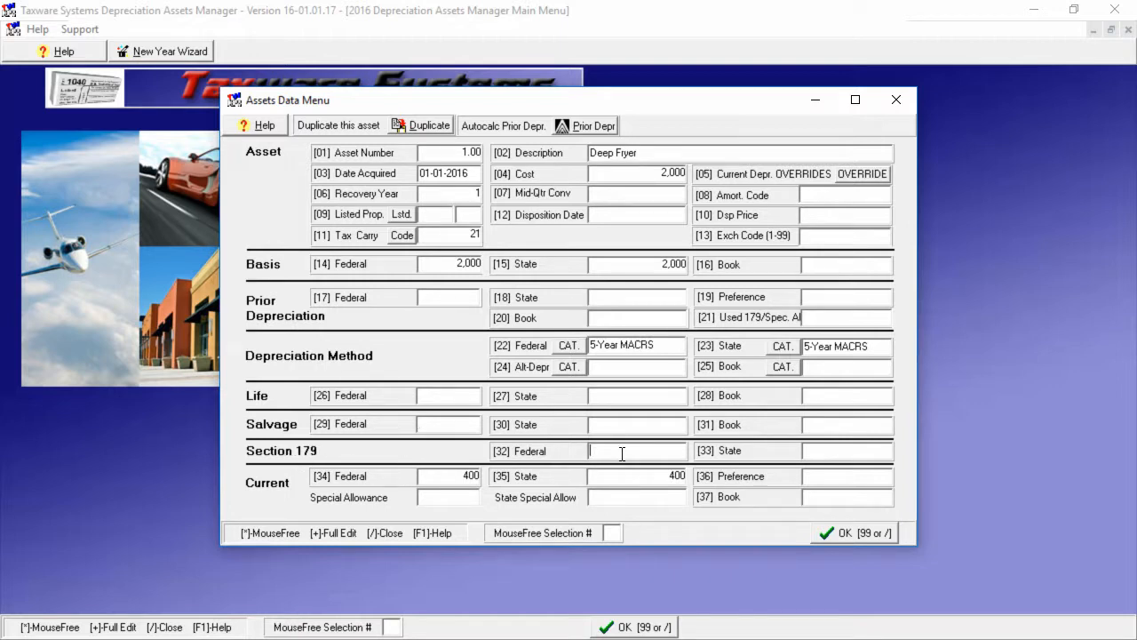
text(2000)
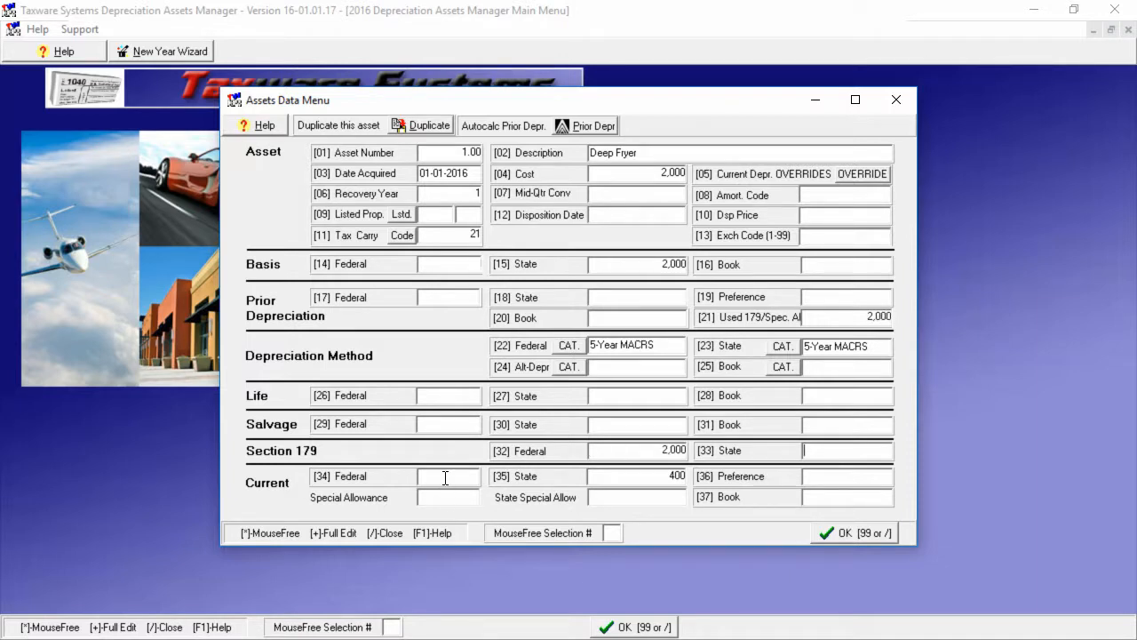
mouse_move(770, 328)
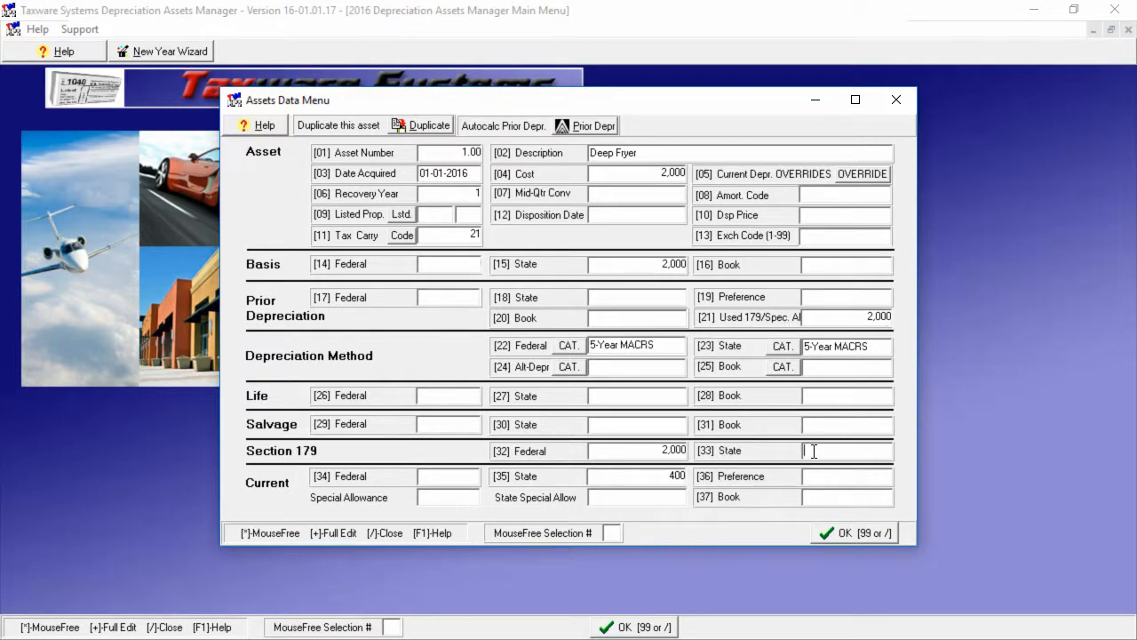
text(2,000)
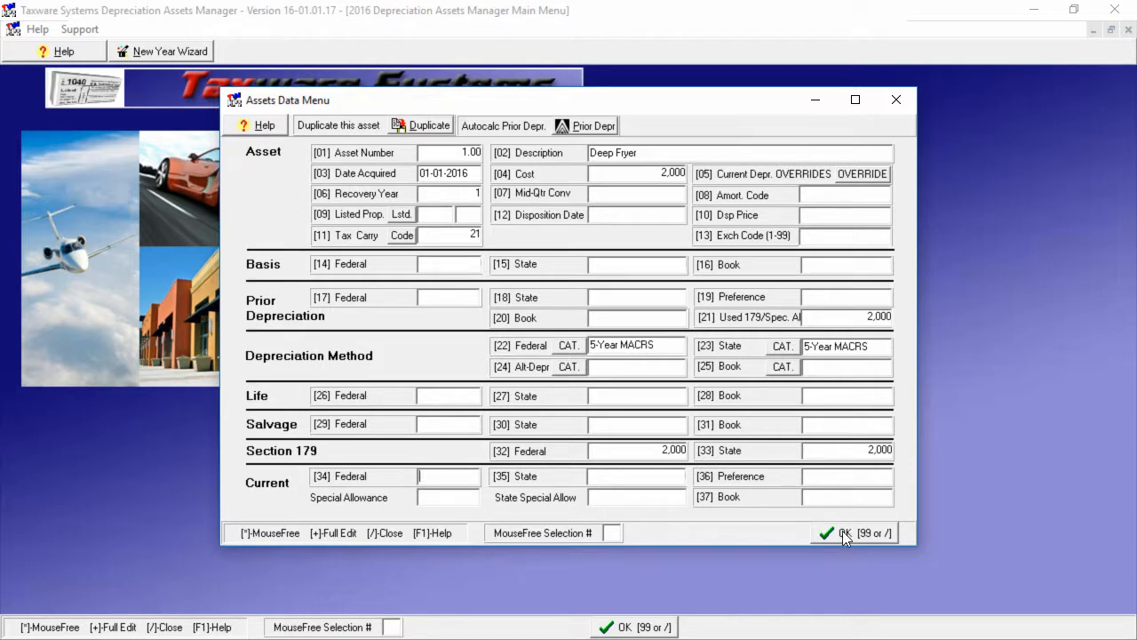
click(844, 533)
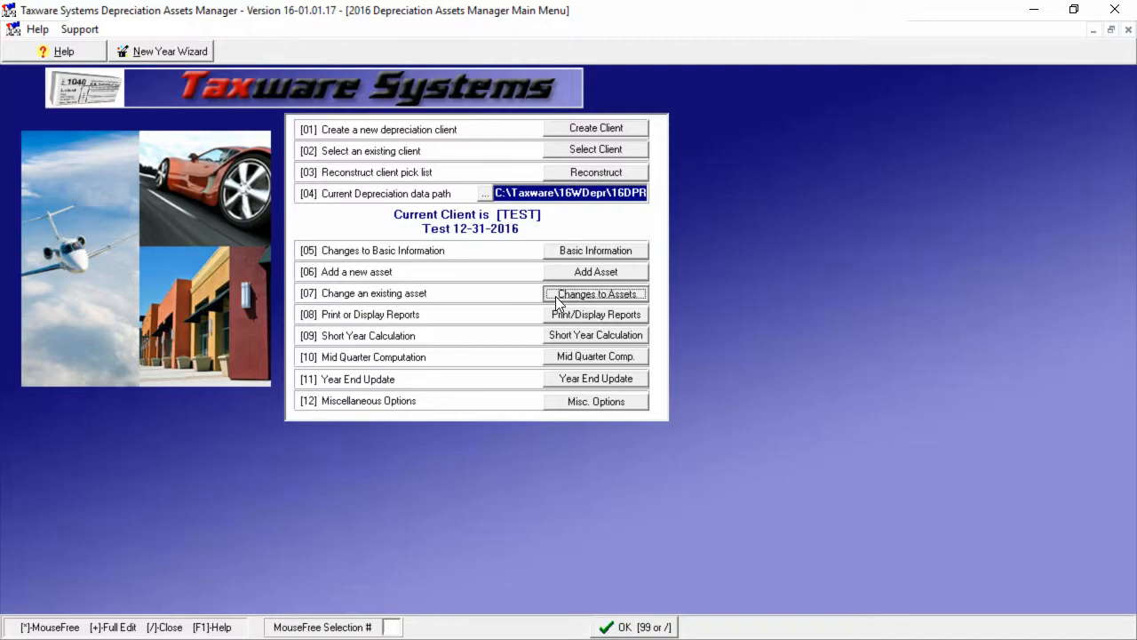
Open TEST's asset list and view the Deep Fryer's Listed Property Data
click(595, 293)
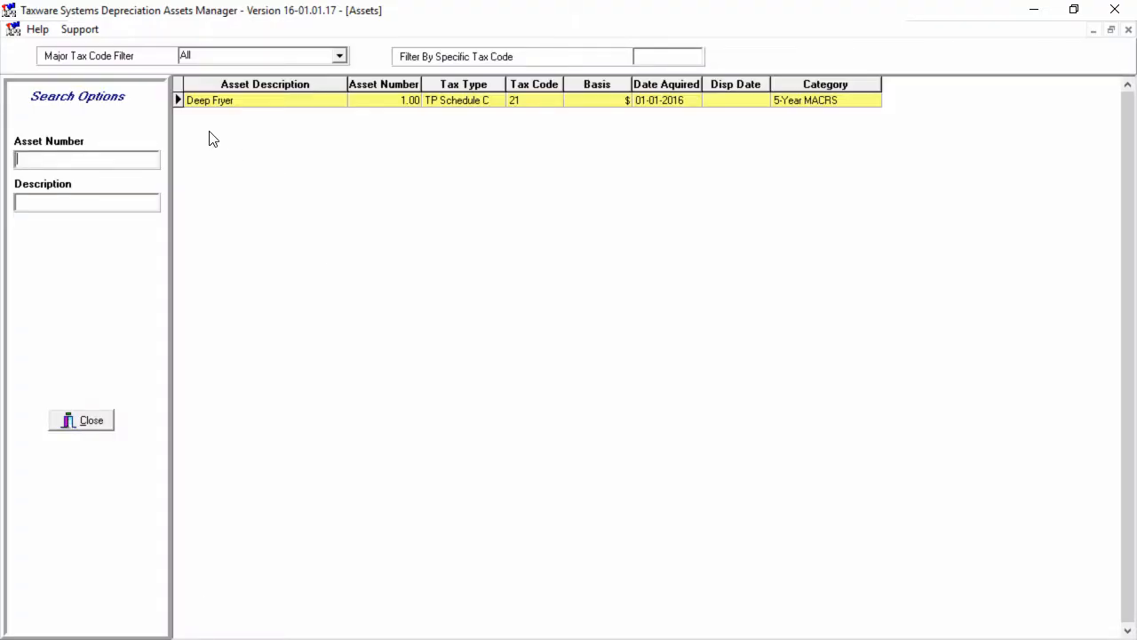
double_click(221, 100)
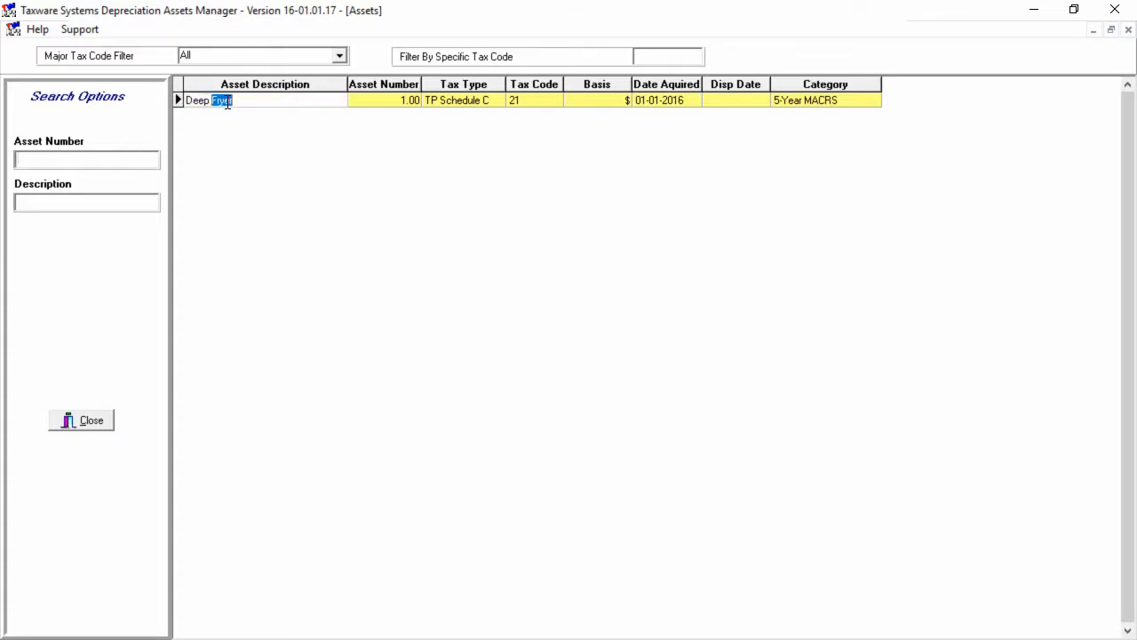
double_click(249, 100)
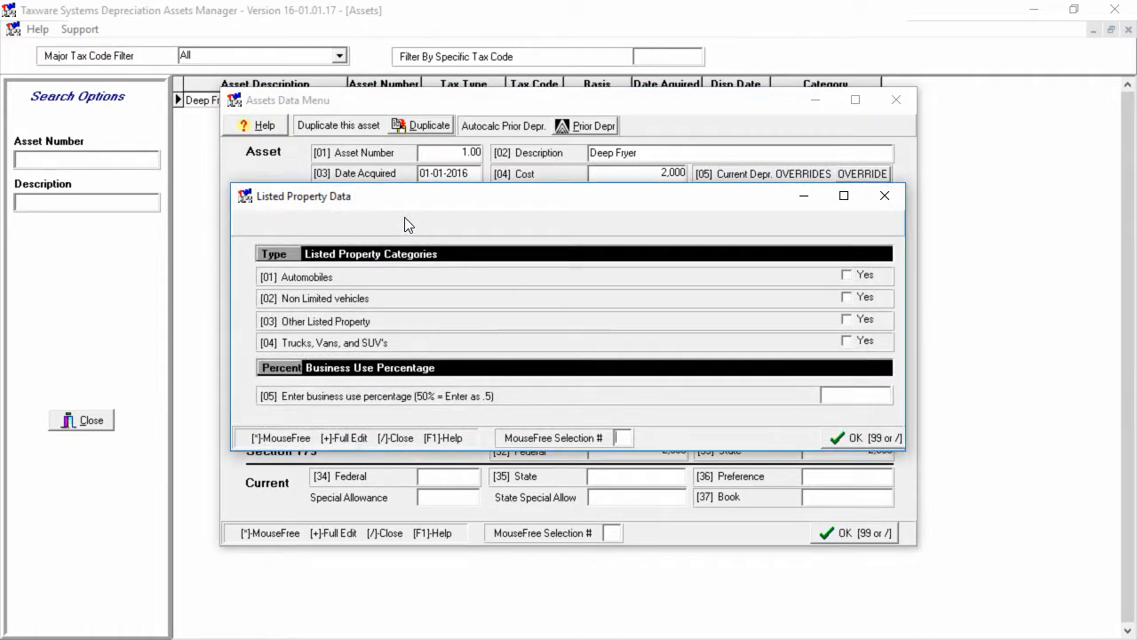
mouse_move(524, 380)
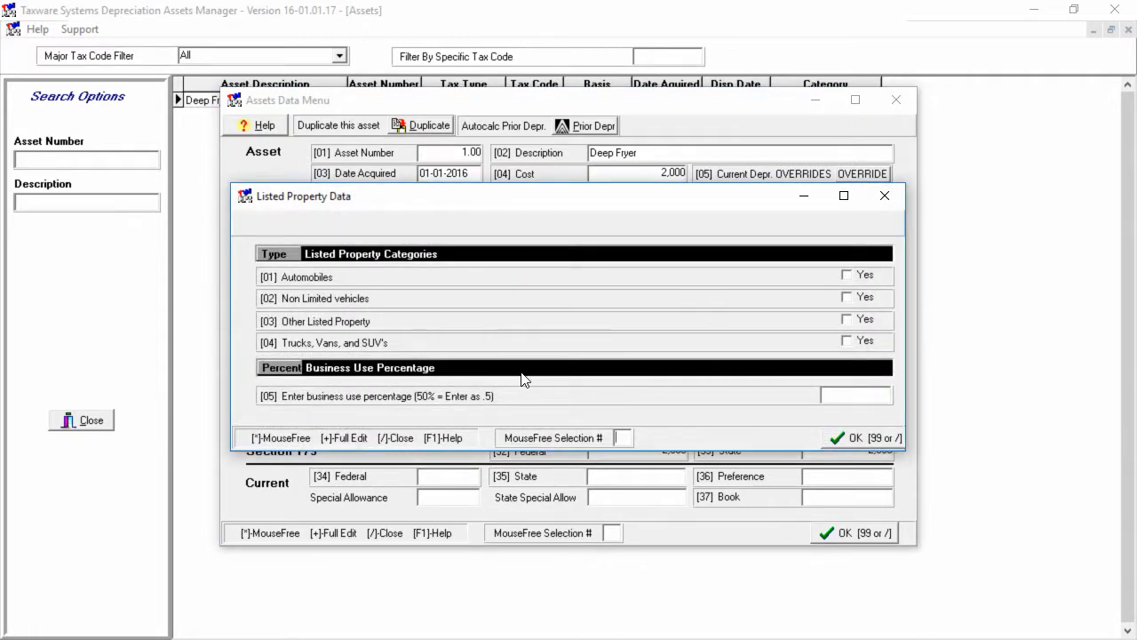
mouse_move(626, 375)
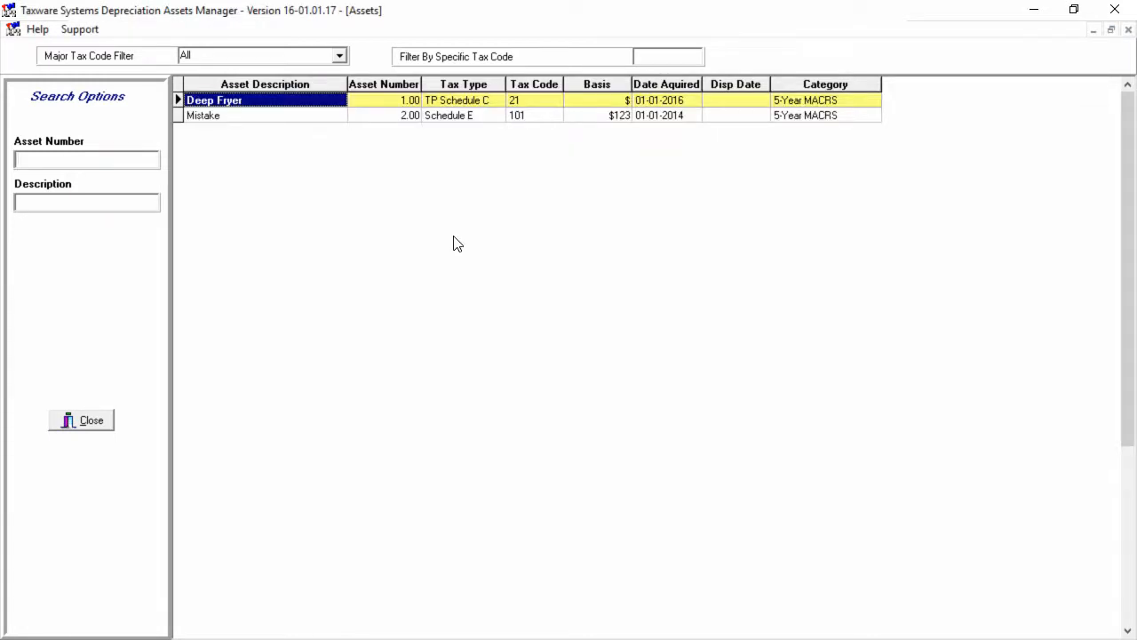
mouse_move(697, 172)
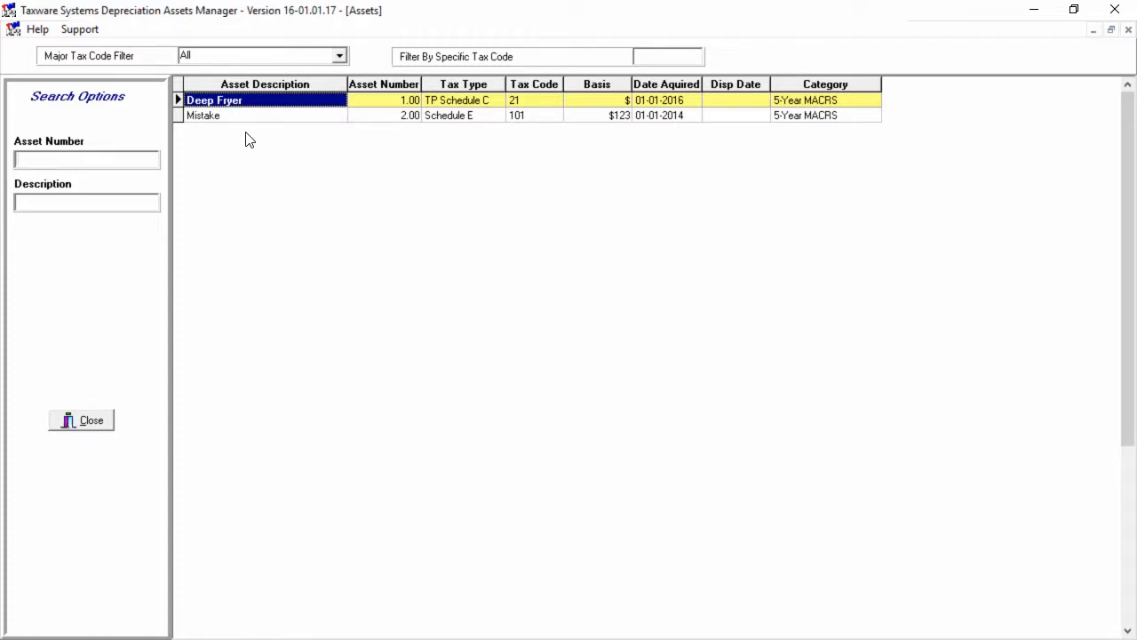
mouse_move(233, 124)
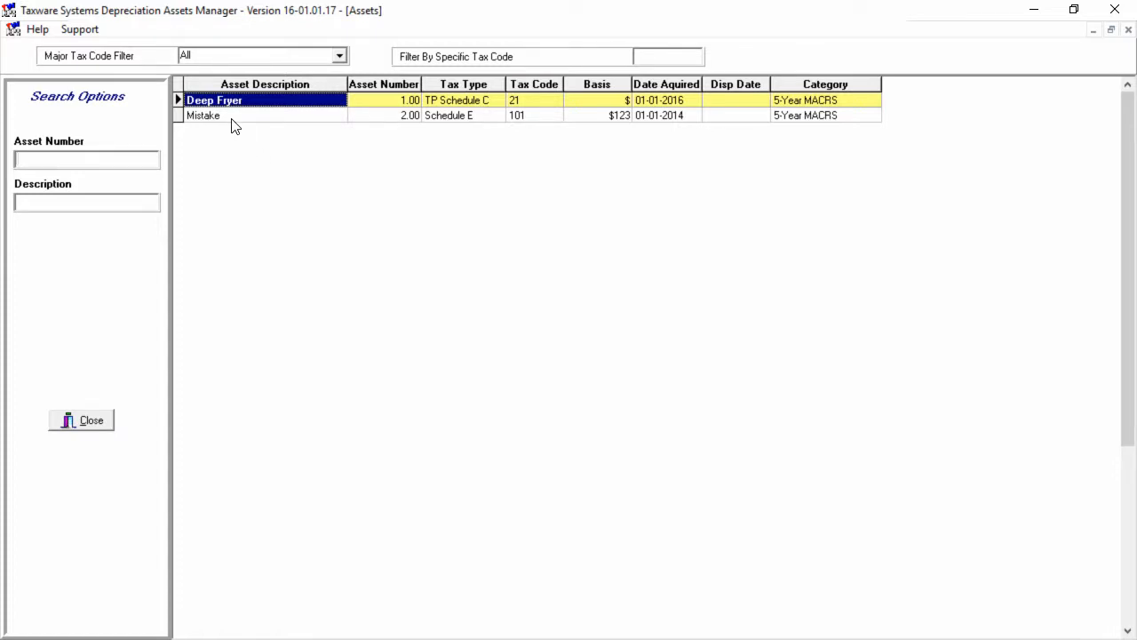
Delete the Mistake asset, leaving only the Deep Fryer, and close the list
click(204, 114)
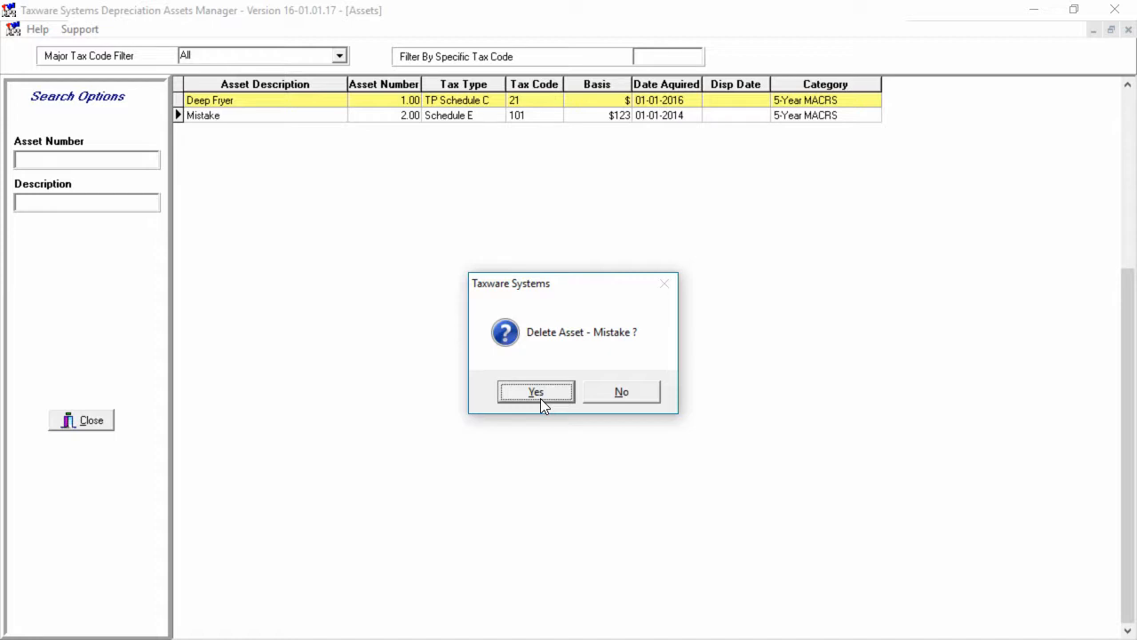
click(535, 391)
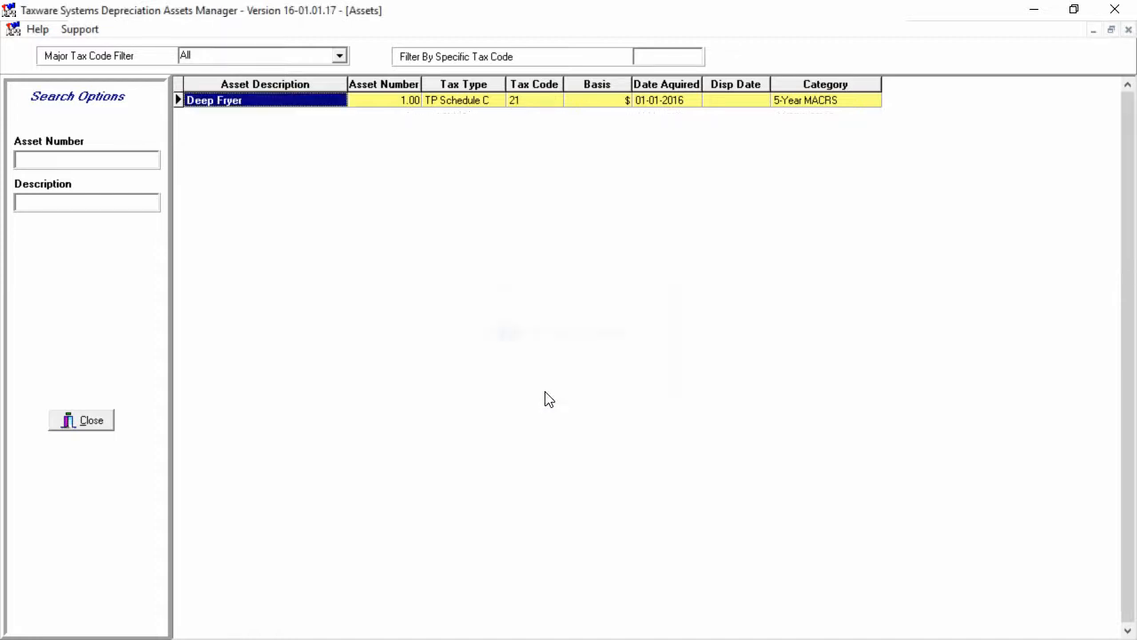
click(81, 419)
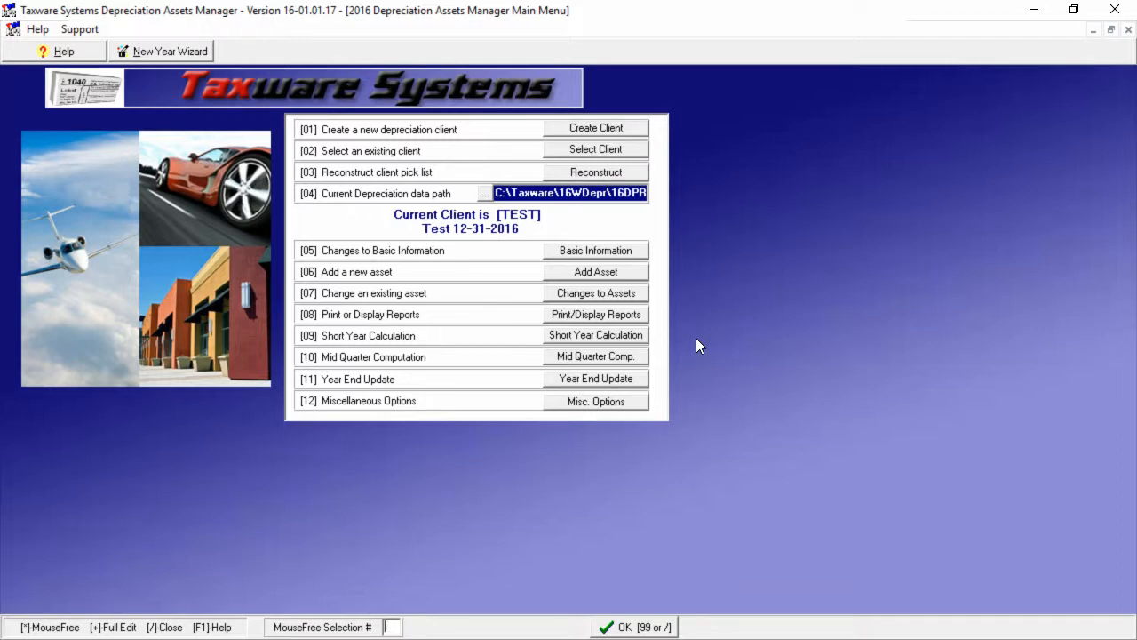
mouse_move(681, 390)
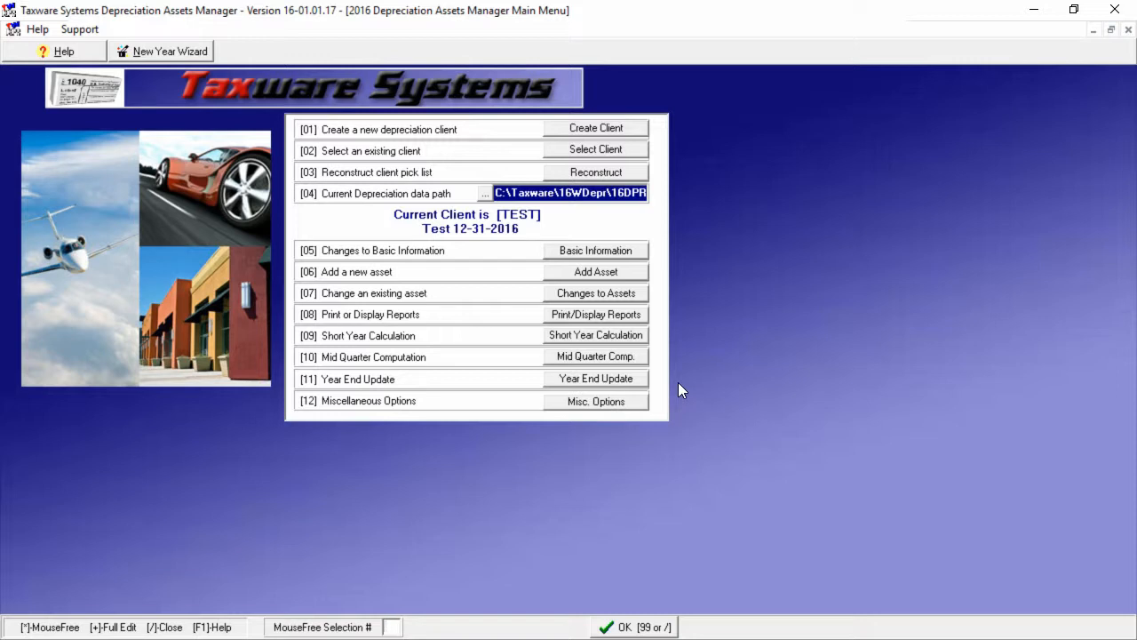
mouse_move(682, 249)
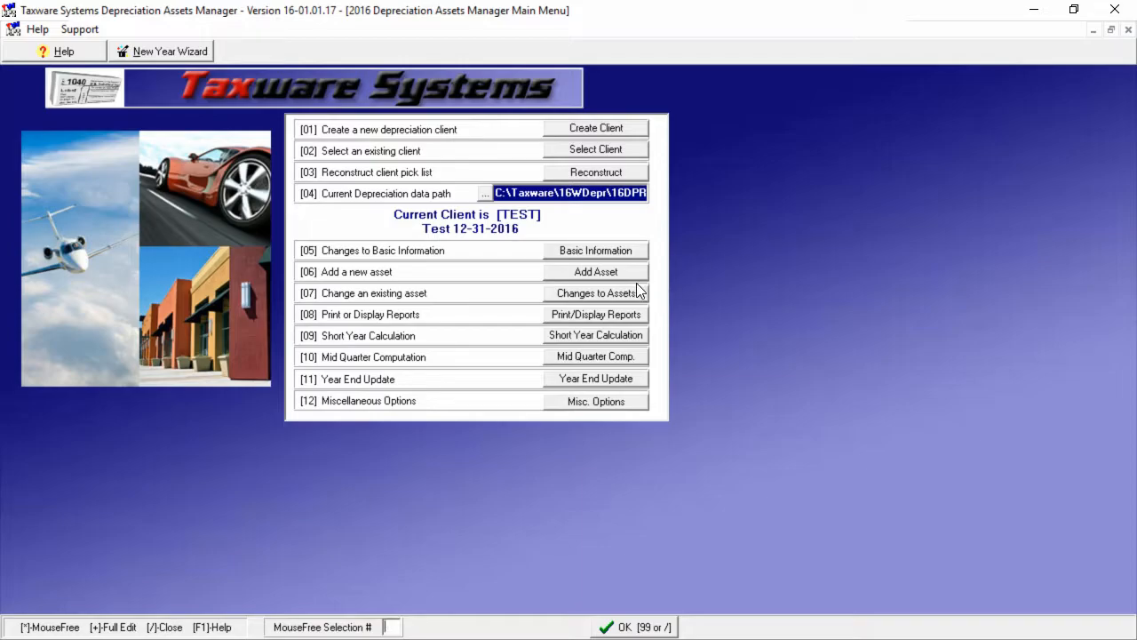
click(595, 292)
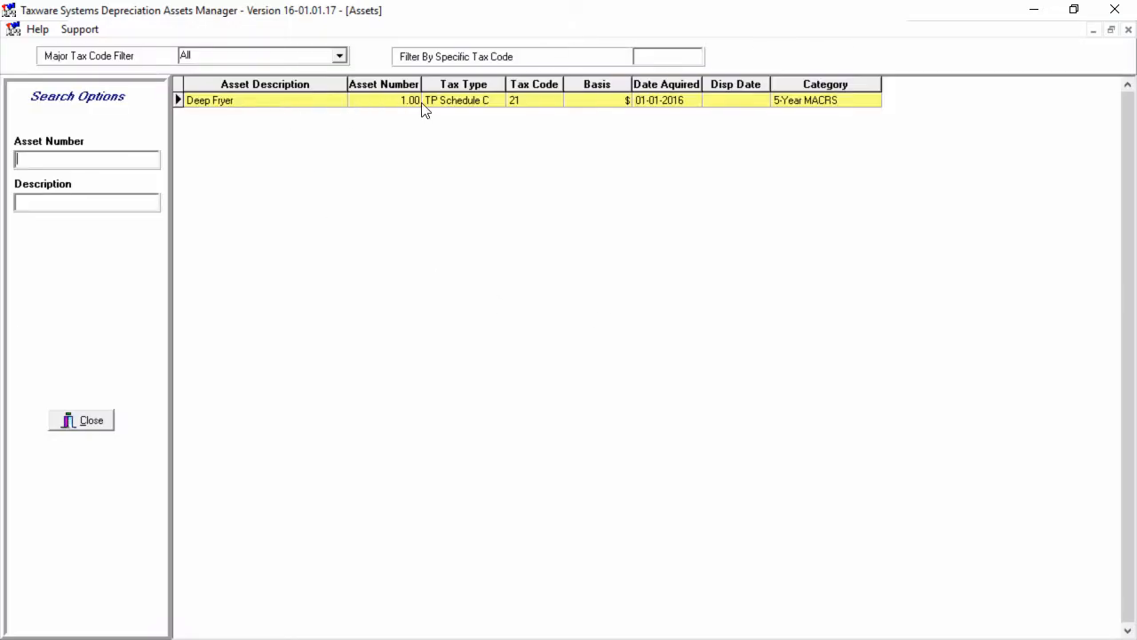
mouse_move(699, 123)
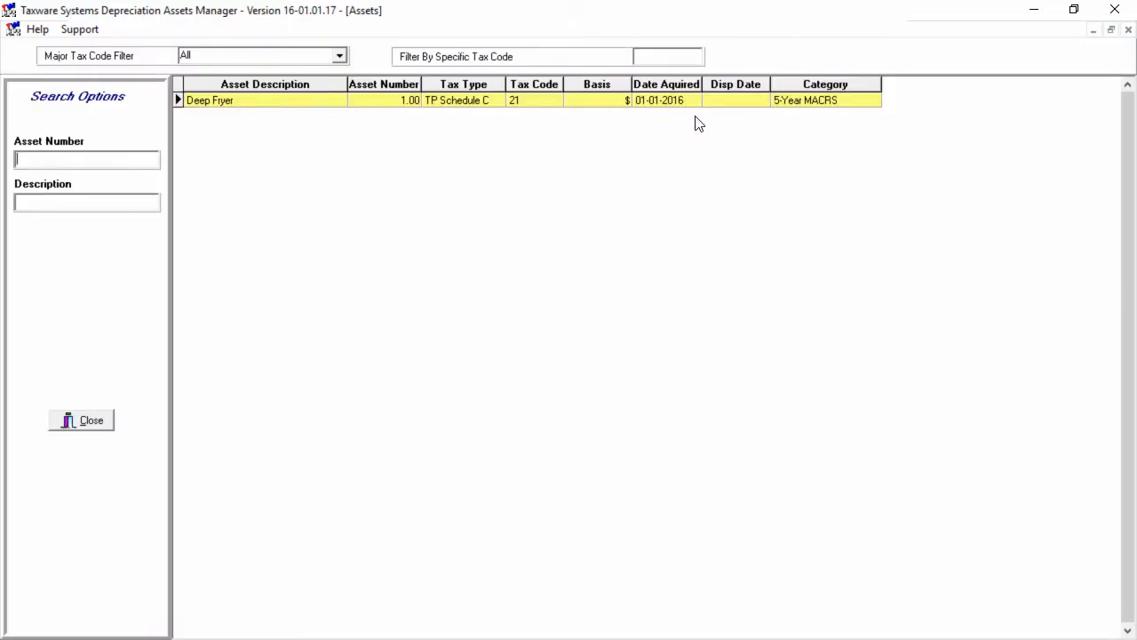
mouse_move(600, 196)
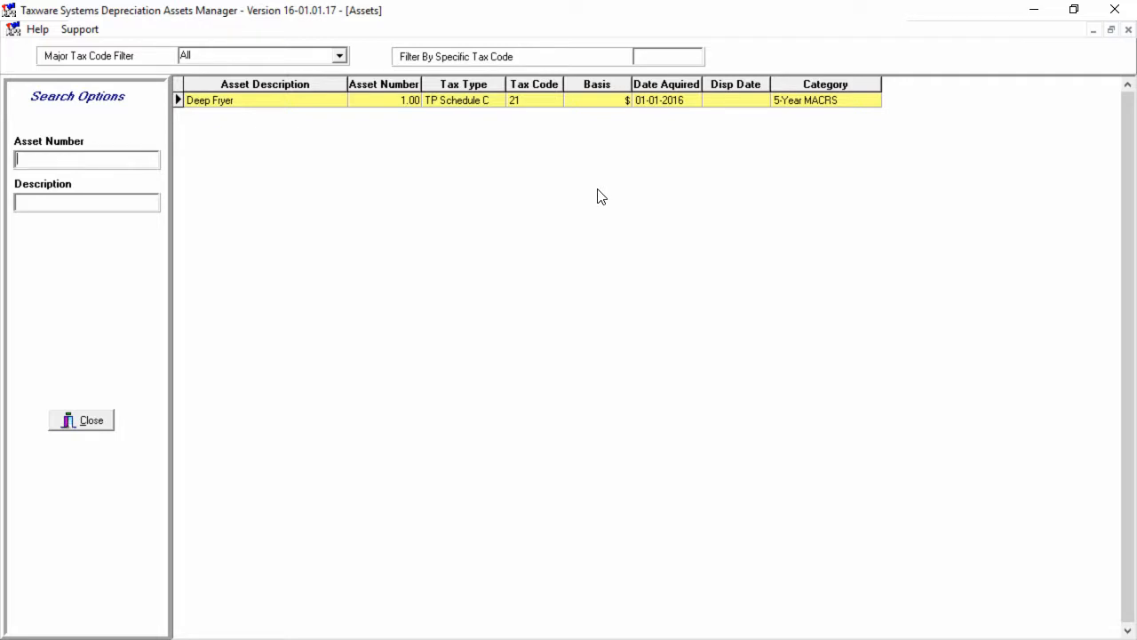
click(81, 419)
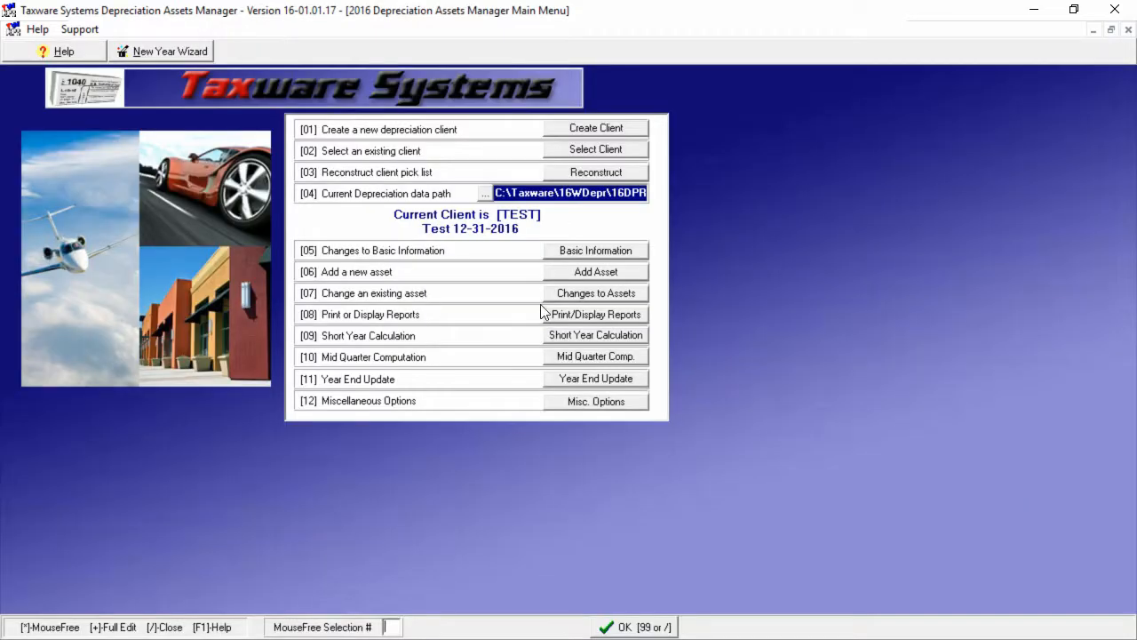
mouse_move(535, 231)
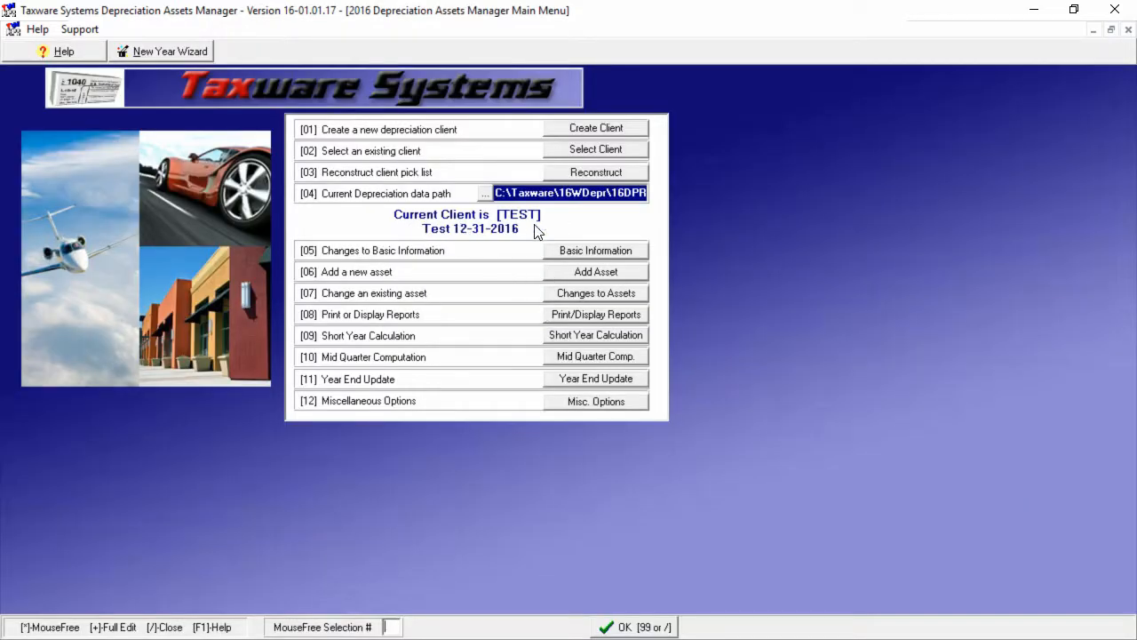
mouse_move(511, 238)
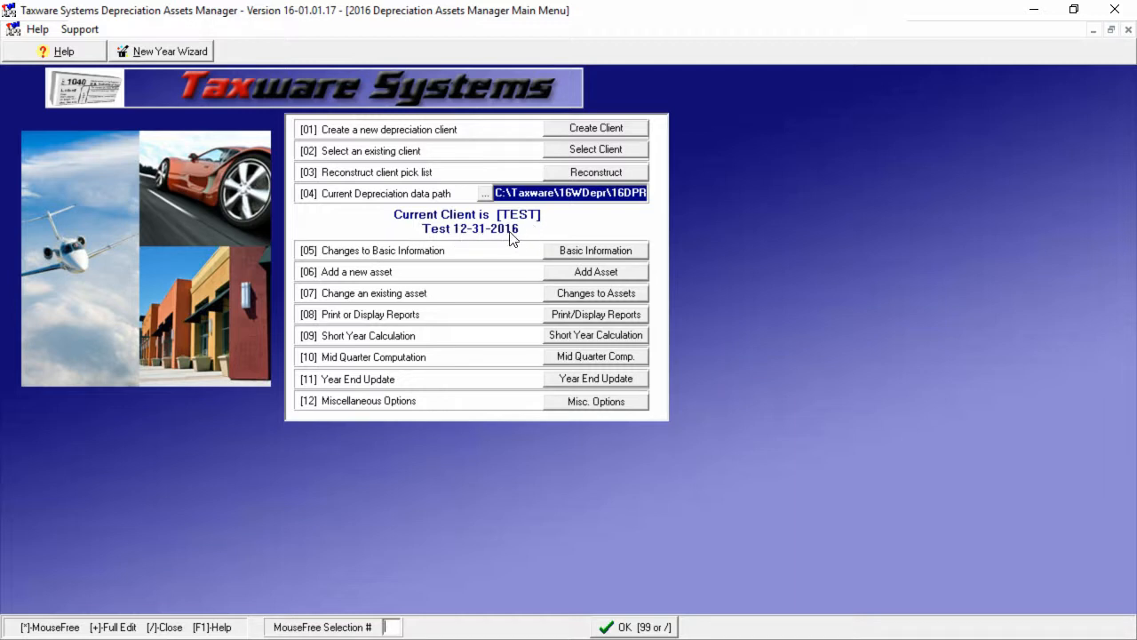
mouse_move(578, 395)
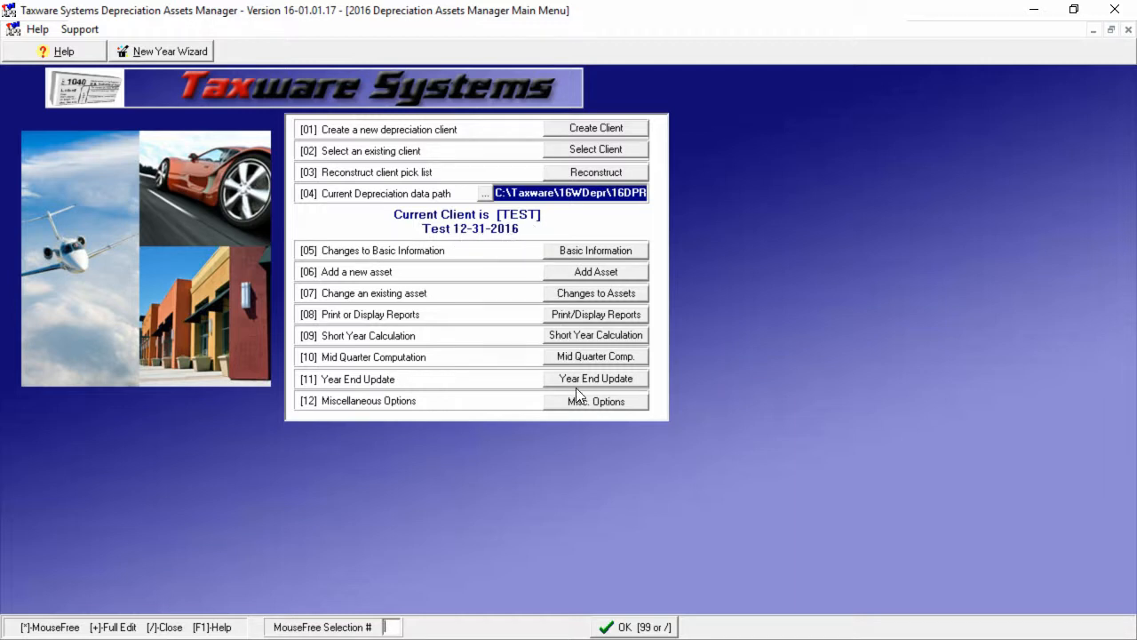
Roll TEST forward to 12-31-2017 with a 500,000 State 179 maximum, then reopen assets
click(595, 378)
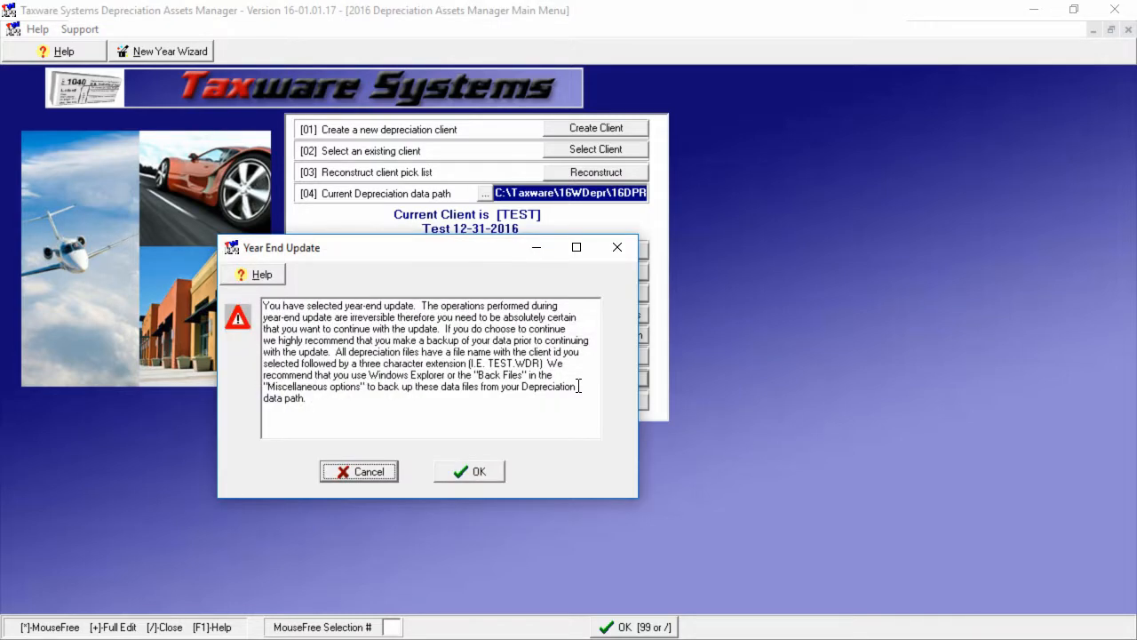
click(468, 471)
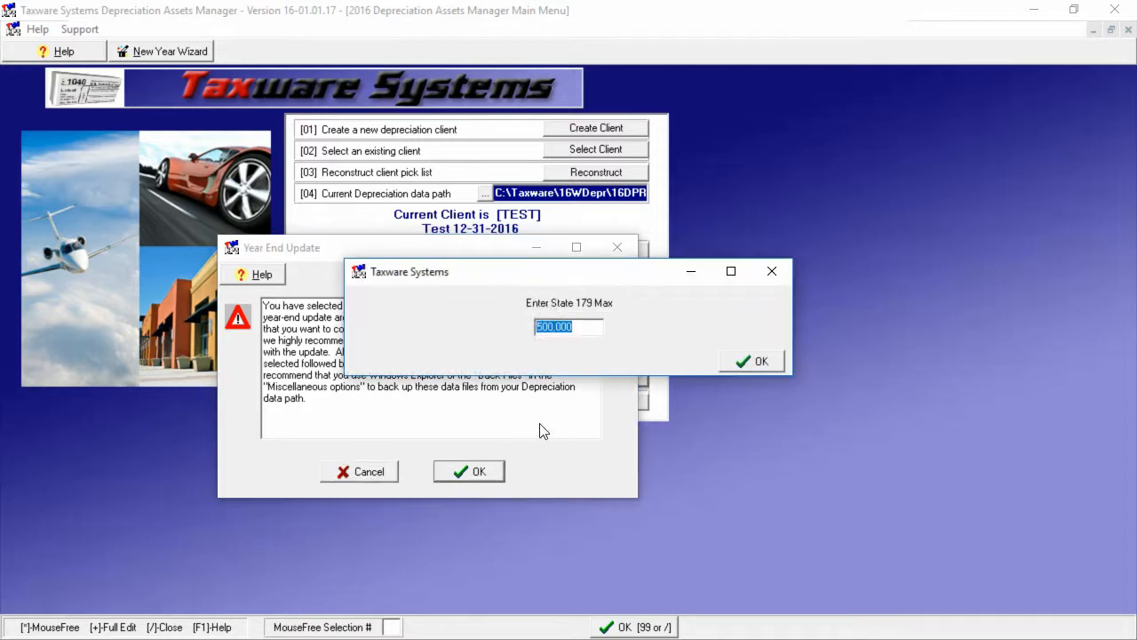
click(750, 361)
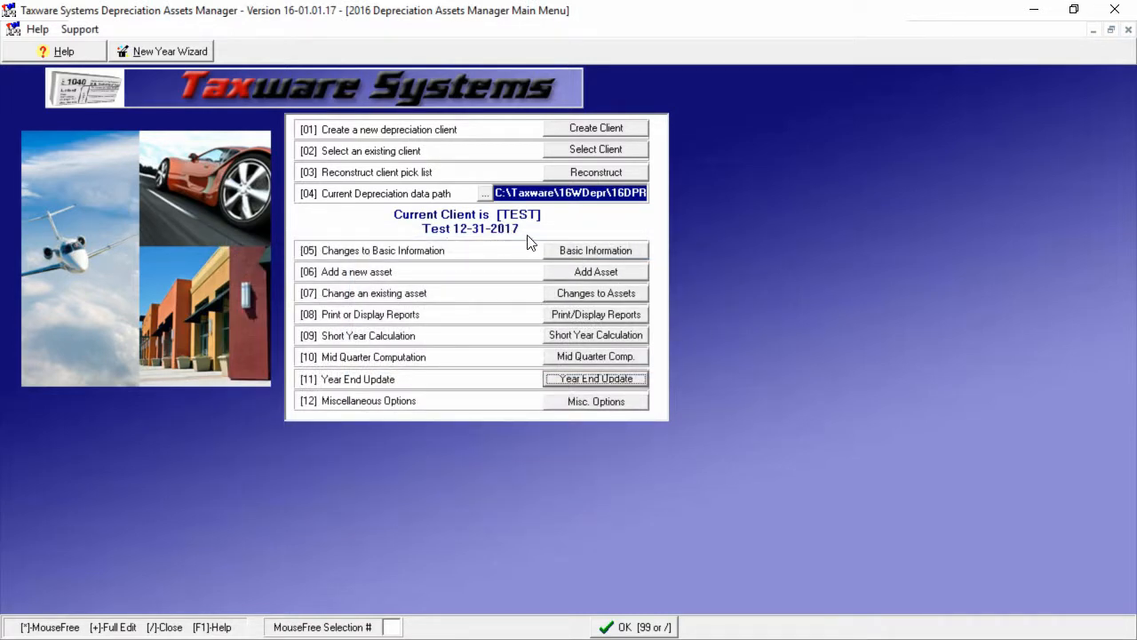
click(595, 293)
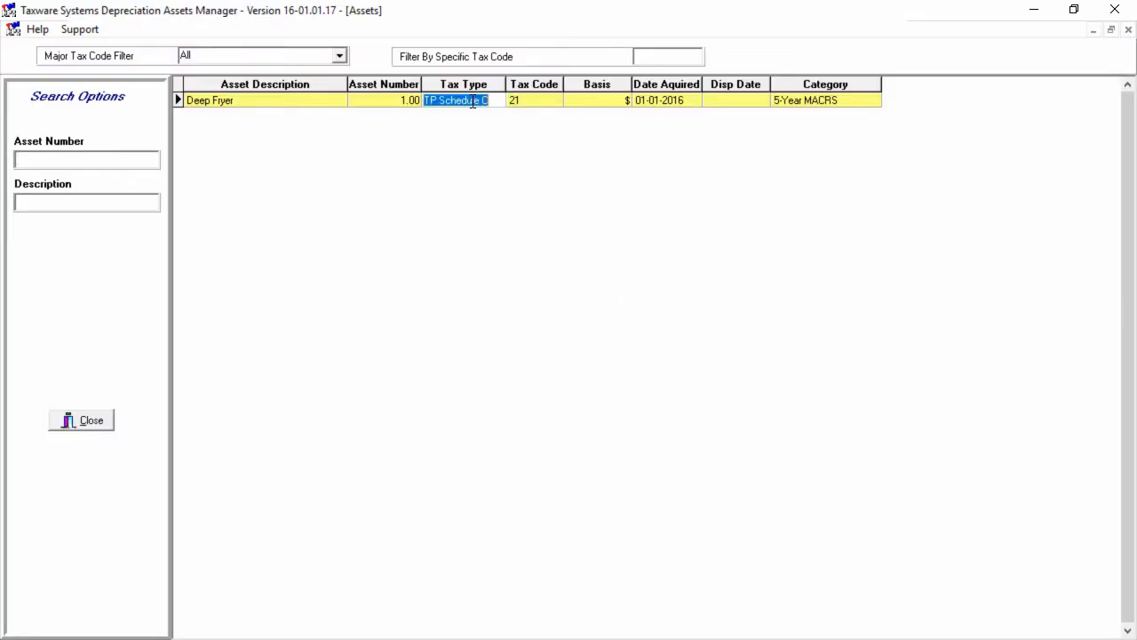
Check the Deep Fryer record shows recovery year 2, then close it
double_click(209, 99)
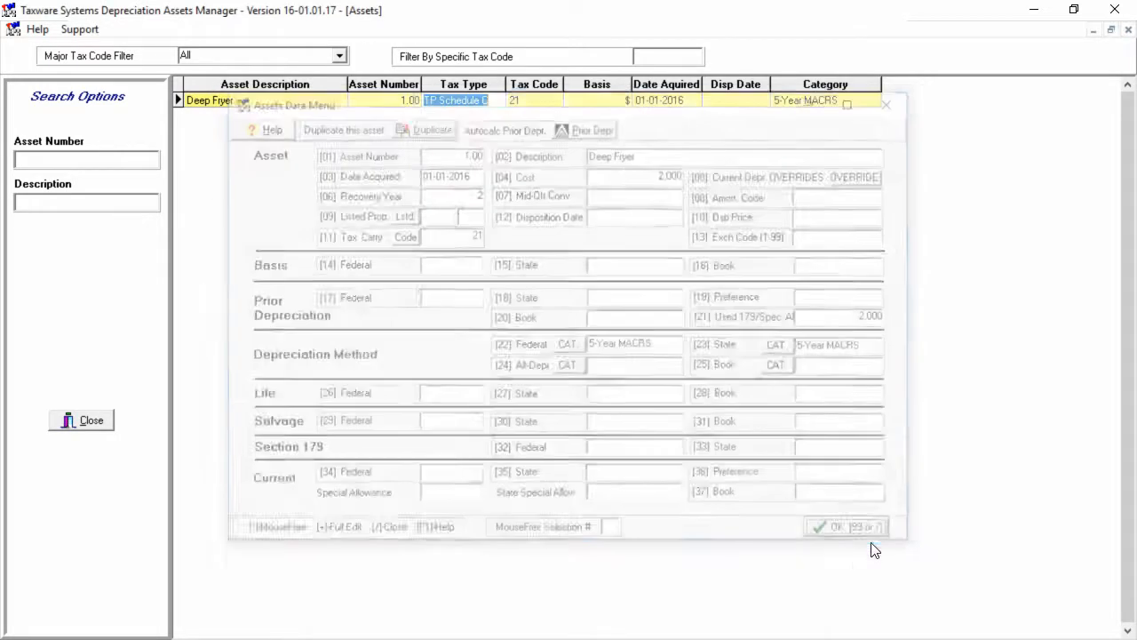
click(844, 526)
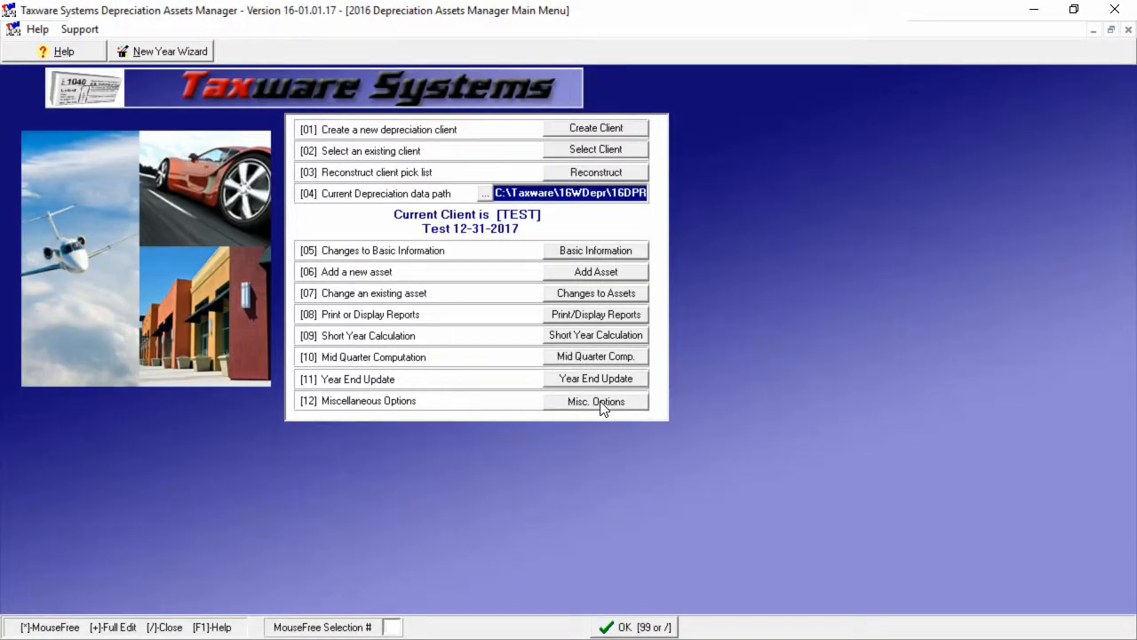
Open Misc. Options from the main menu to show backup and client-move settings for TEST
click(595, 401)
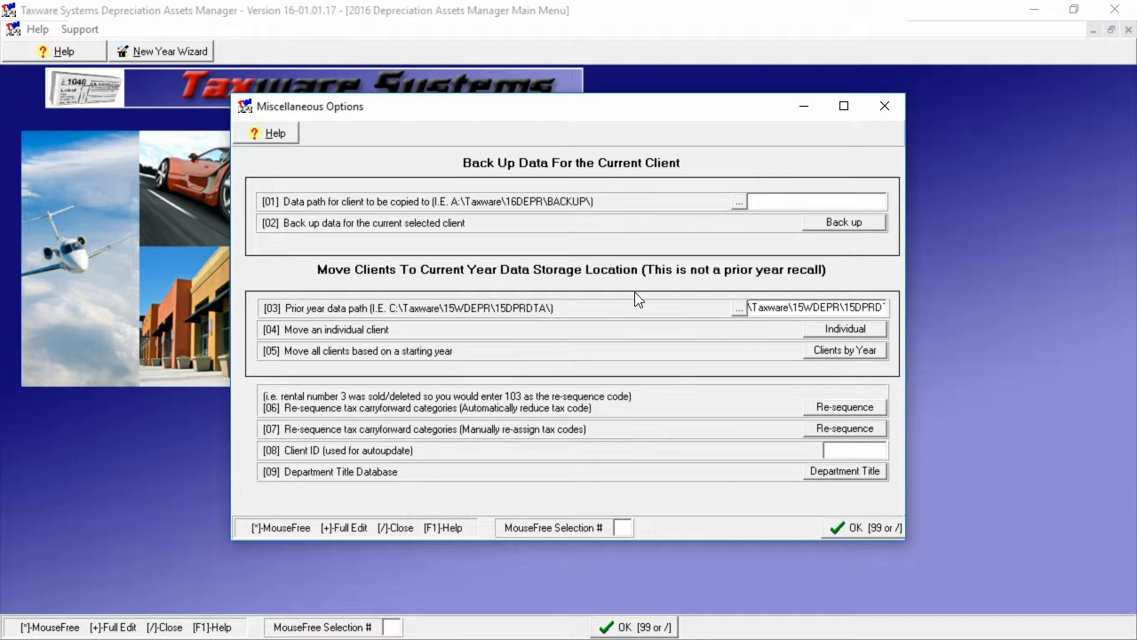
mouse_move(639, 323)
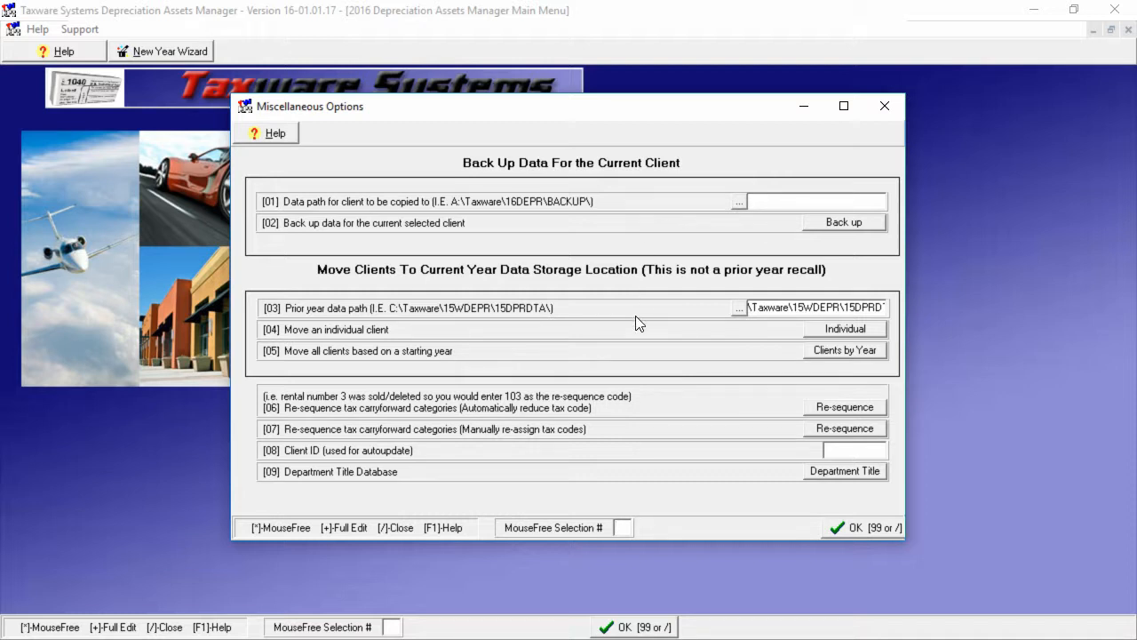
mouse_move(724, 523)
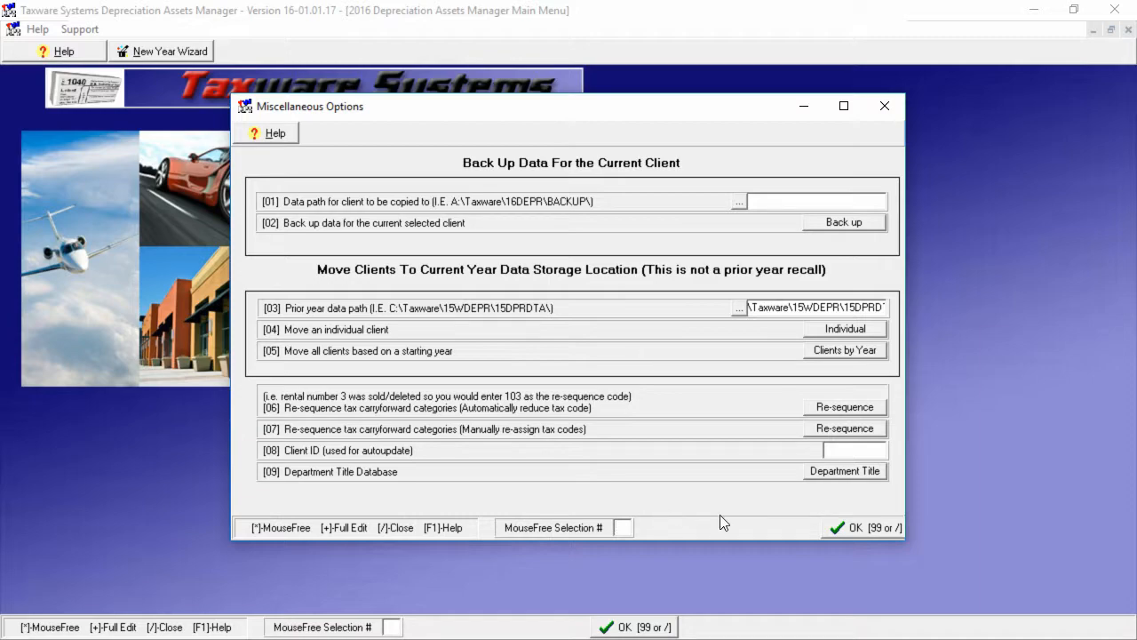